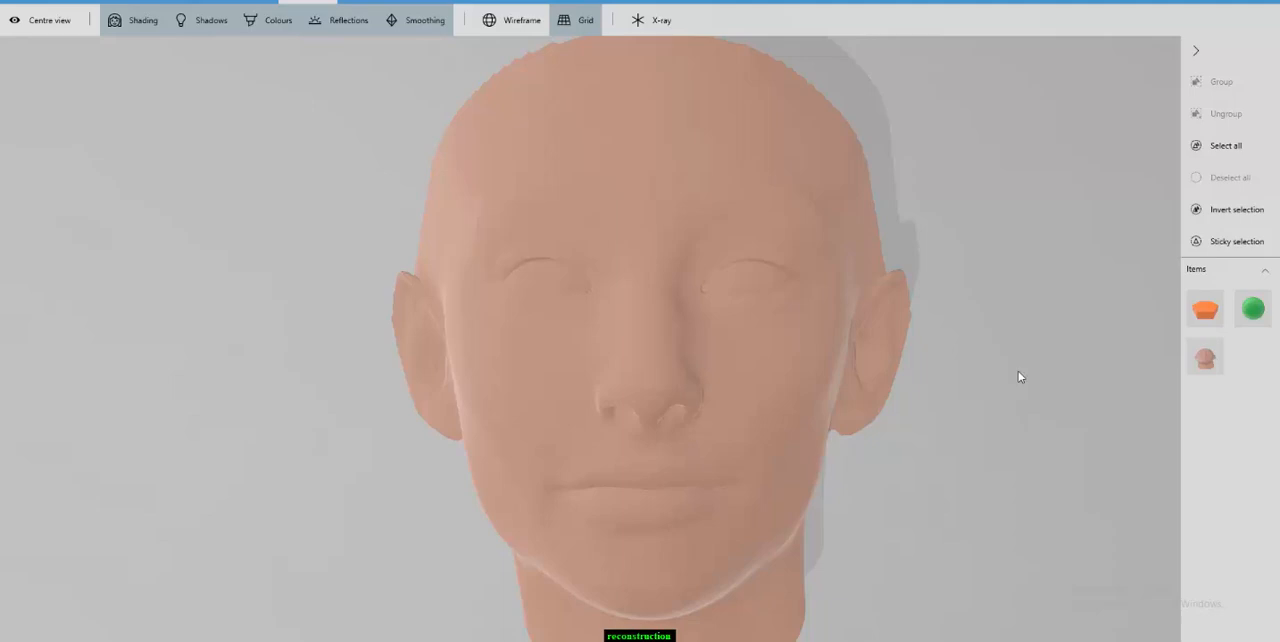
{"action": "mouse_move", "coordinate": [476, 178]}
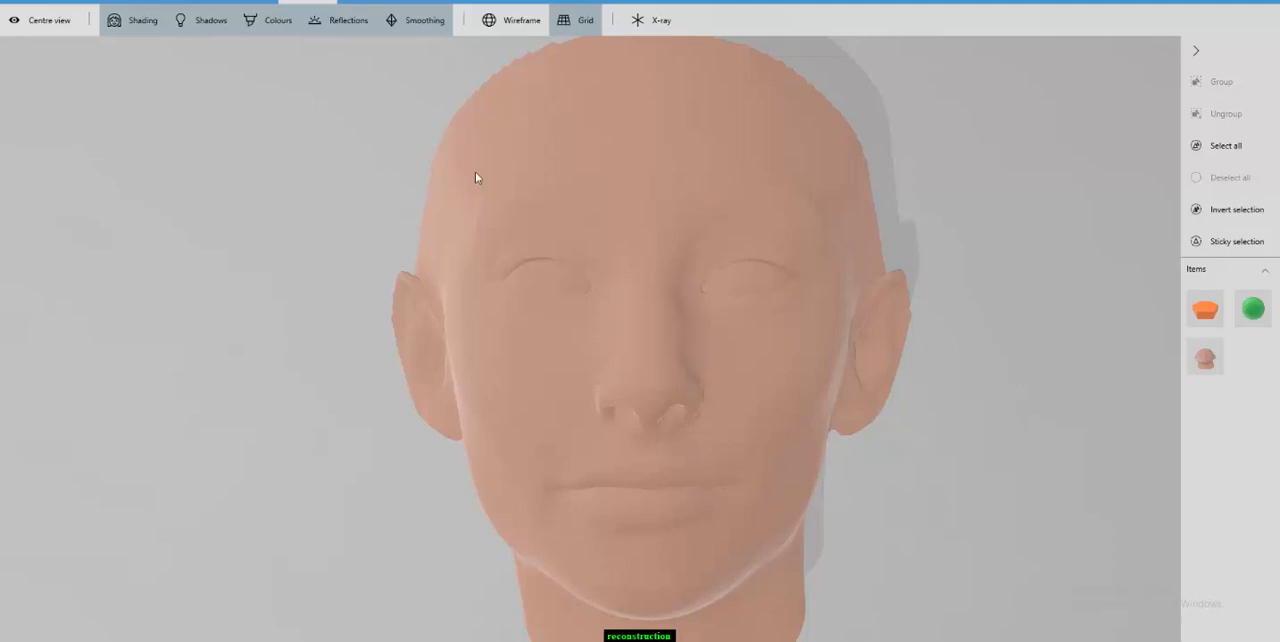
Step: Clear the Command Window and run the section reading image 1 of imSet into im
{"action": "left_click", "coordinate": [520, 20]}
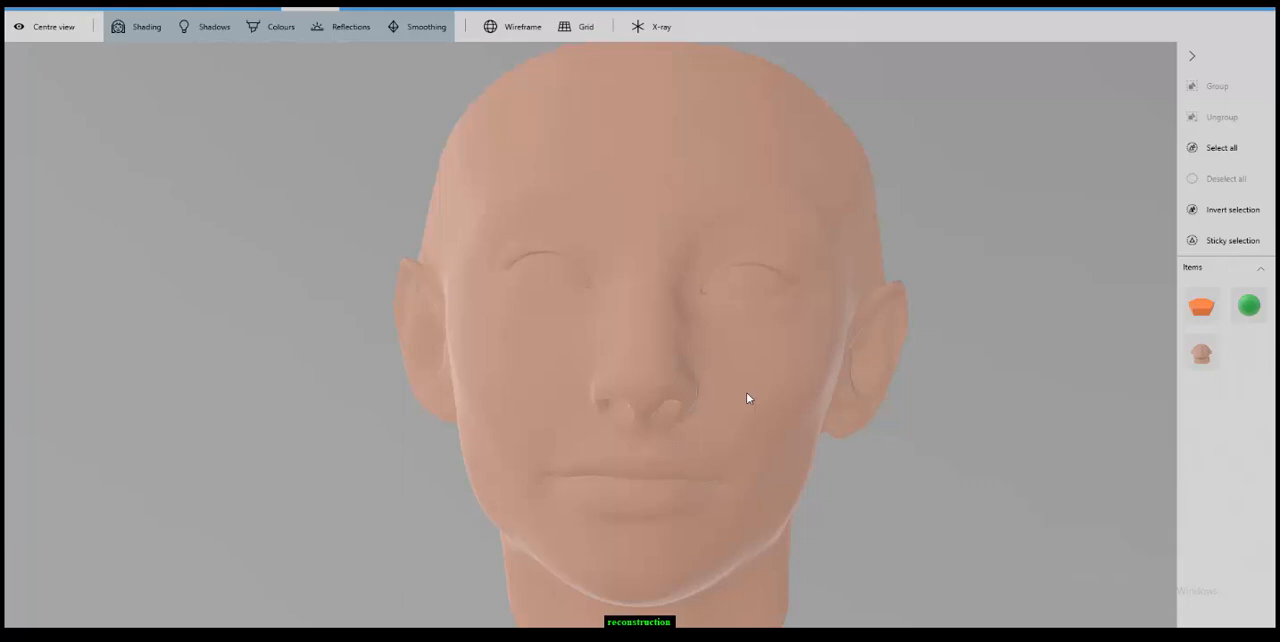
{"action": "mouse_move", "coordinate": [780, 352]}
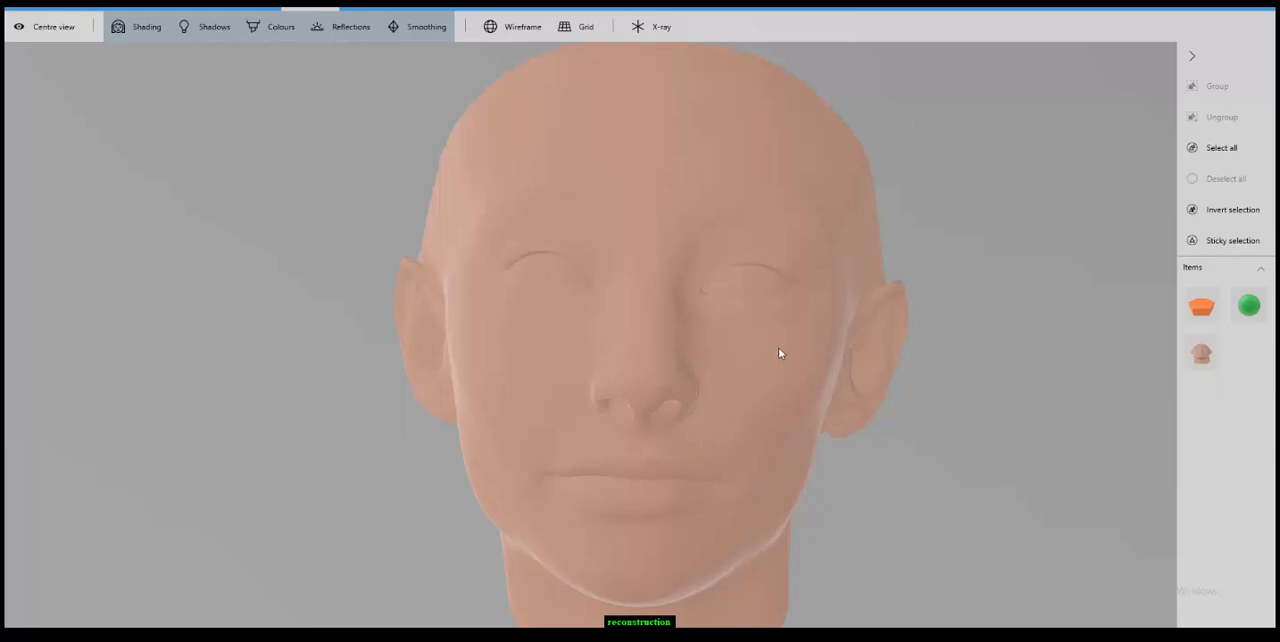
{"action": "mouse_move", "coordinate": [798, 368]}
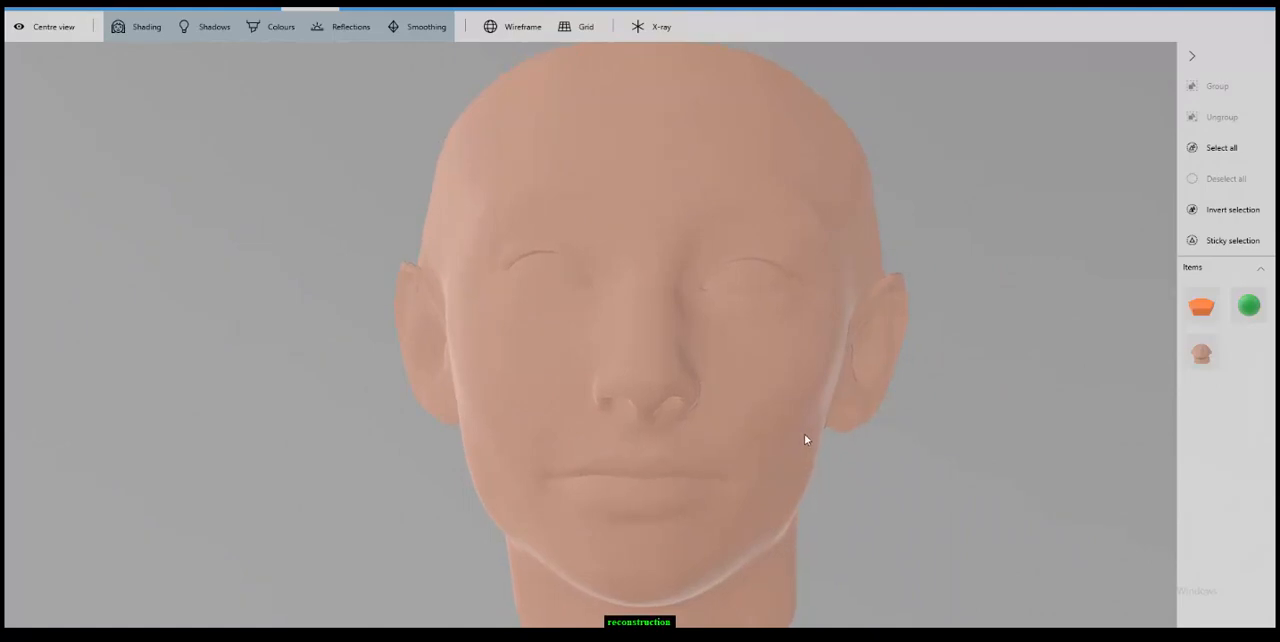
{"action": "mouse_move", "coordinate": [994, 262]}
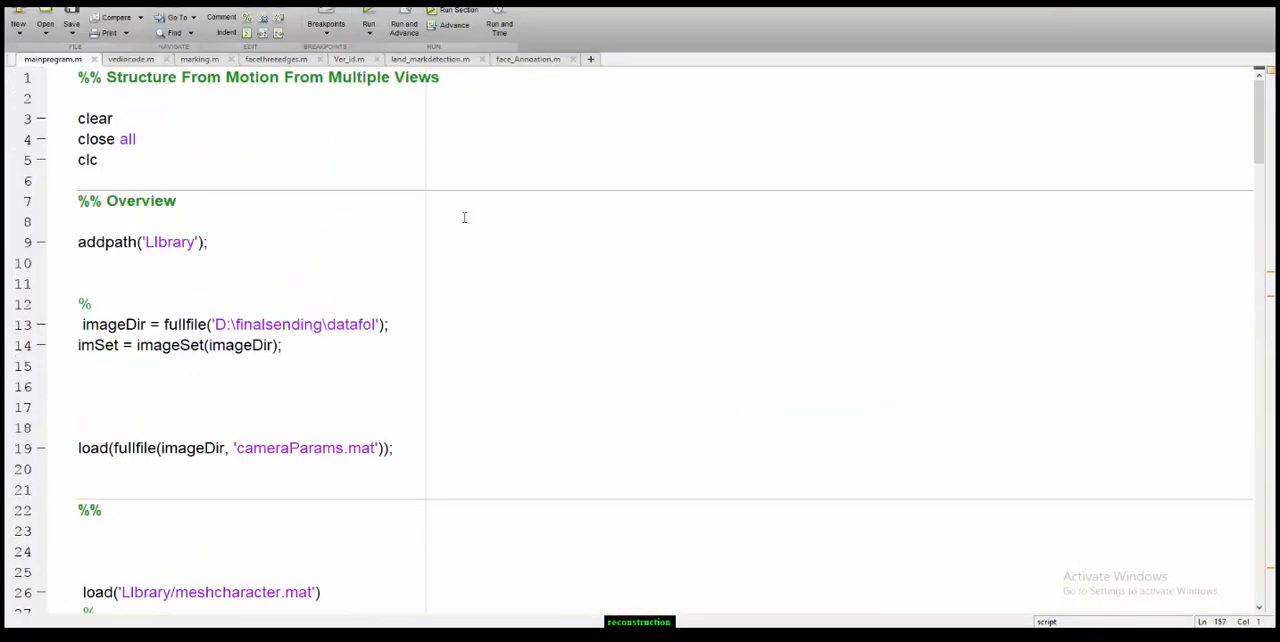
{"action": "mouse_move", "coordinate": [508, 382]}
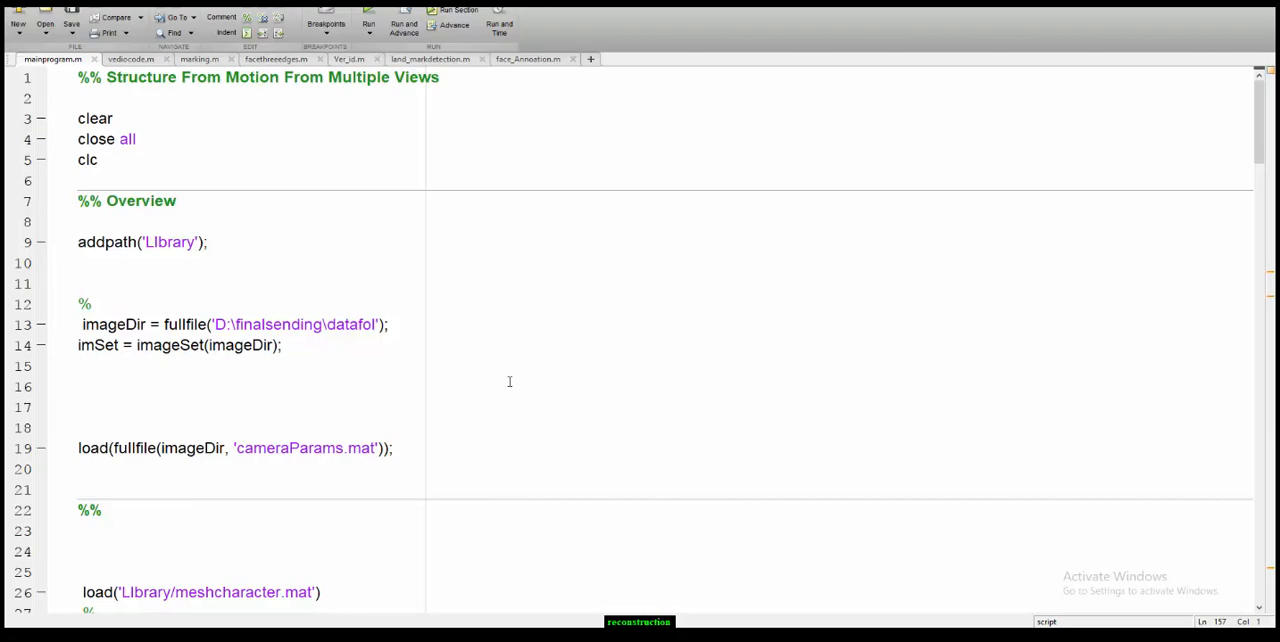
{"action": "scroll", "scroll_direction": "down", "scroll_amount": 3}
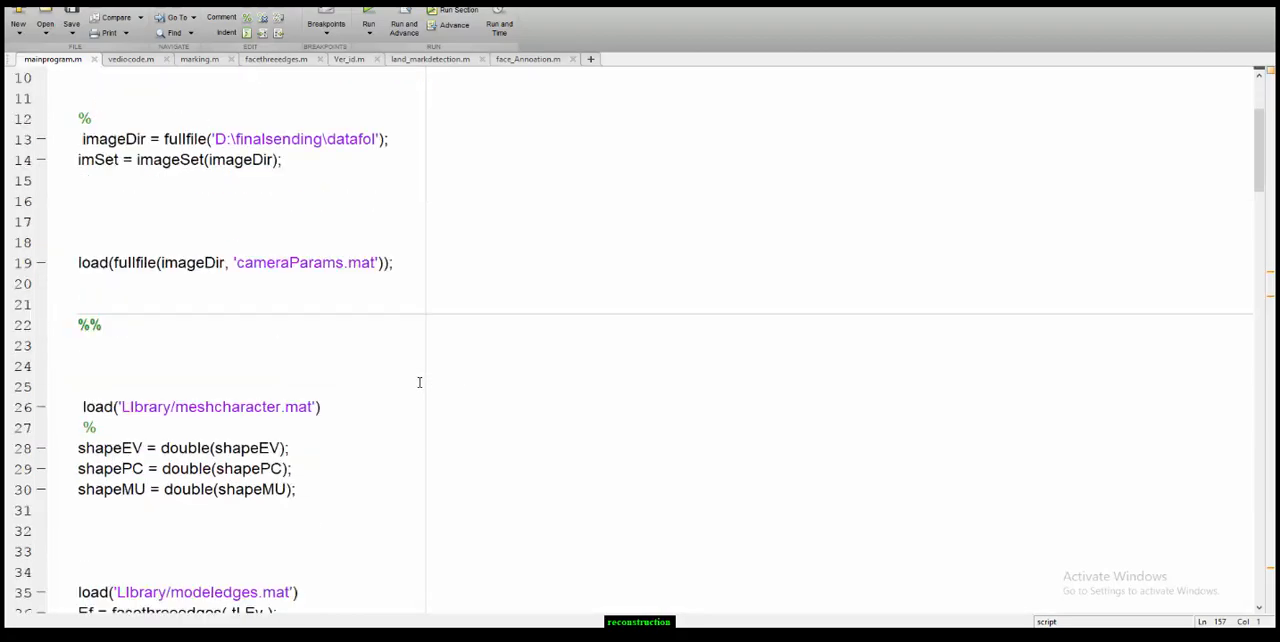
{"action": "scroll", "scroll_direction": "down", "scroll_amount": 3}
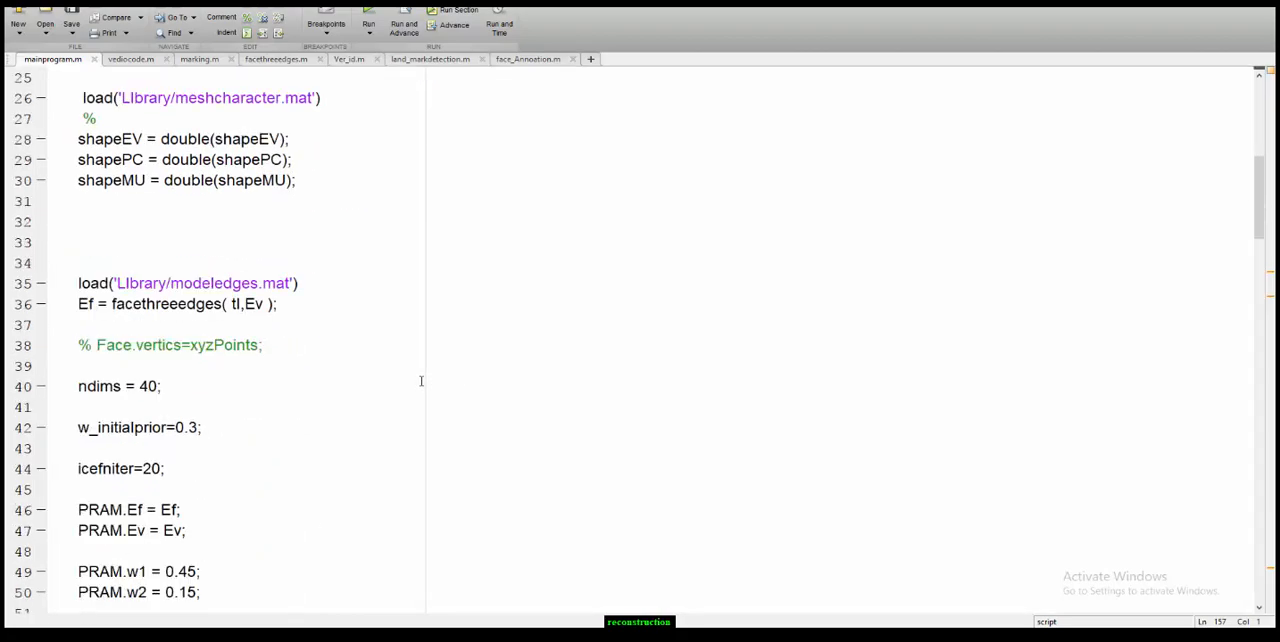
{"action": "scroll", "scroll_direction": "down", "scroll_amount": 3}
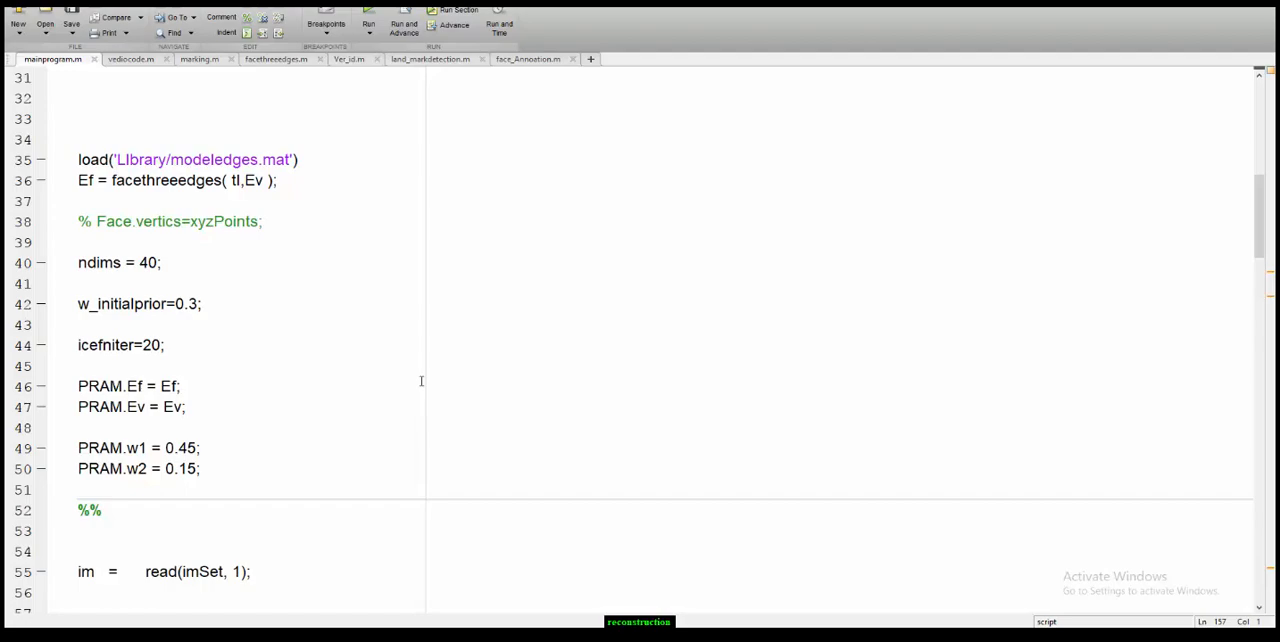
{"action": "scroll", "scroll_direction": "up", "scroll_amount": 3}
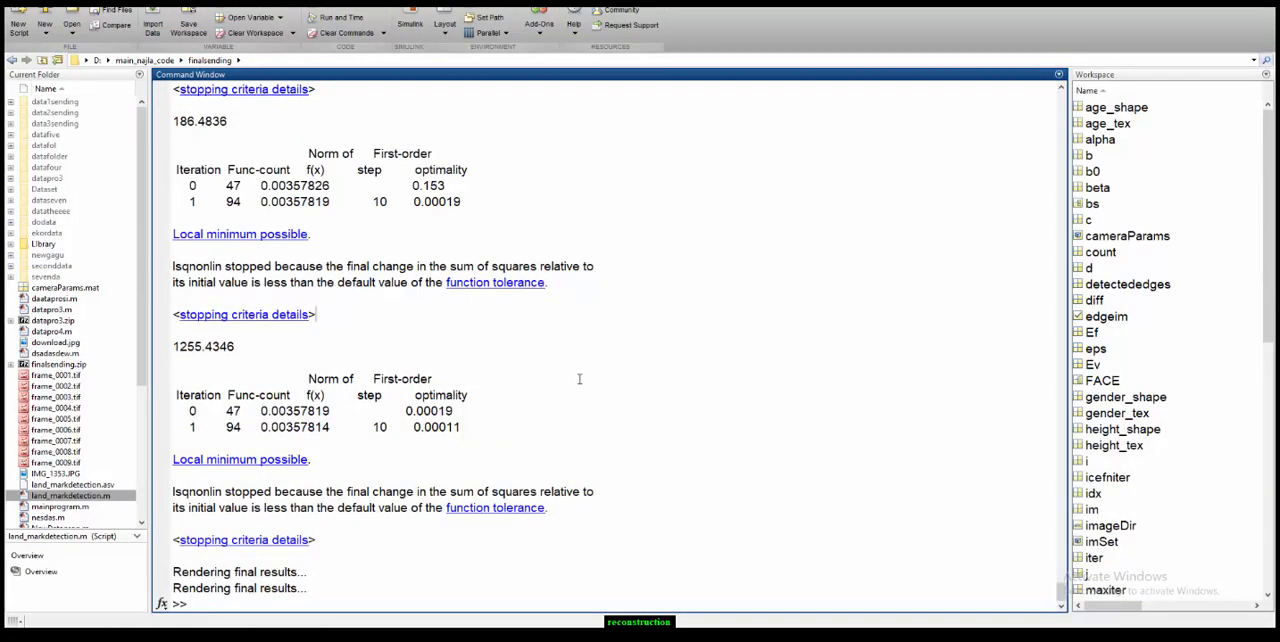
{"action": "type", "text": "clea"}
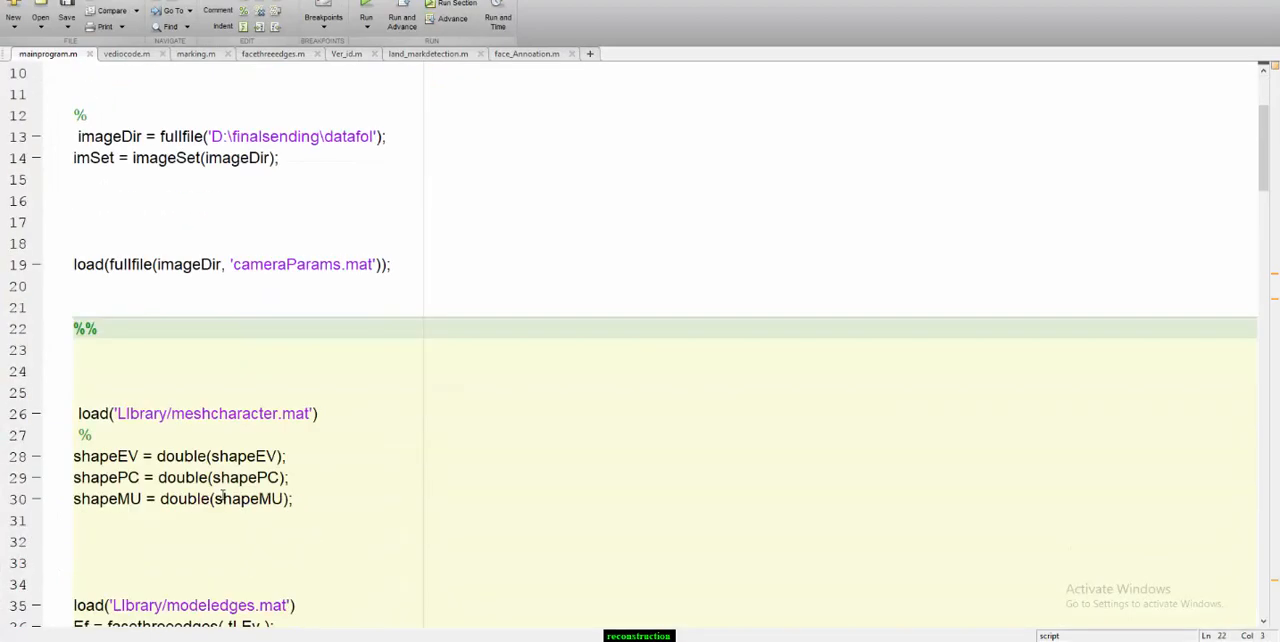
Step: Display the loaded photo with imshow(im)
{"action": "scroll", "scroll_direction": "down", "scroll_amount": 3}
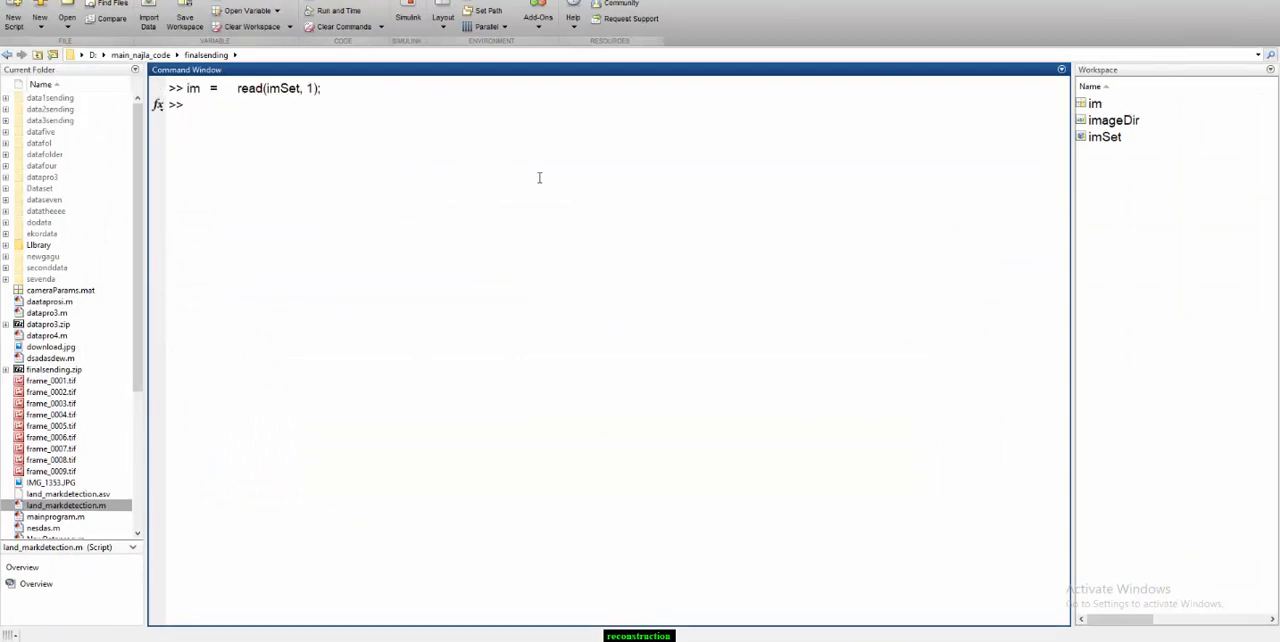
{"action": "type", "text": "imshow"}
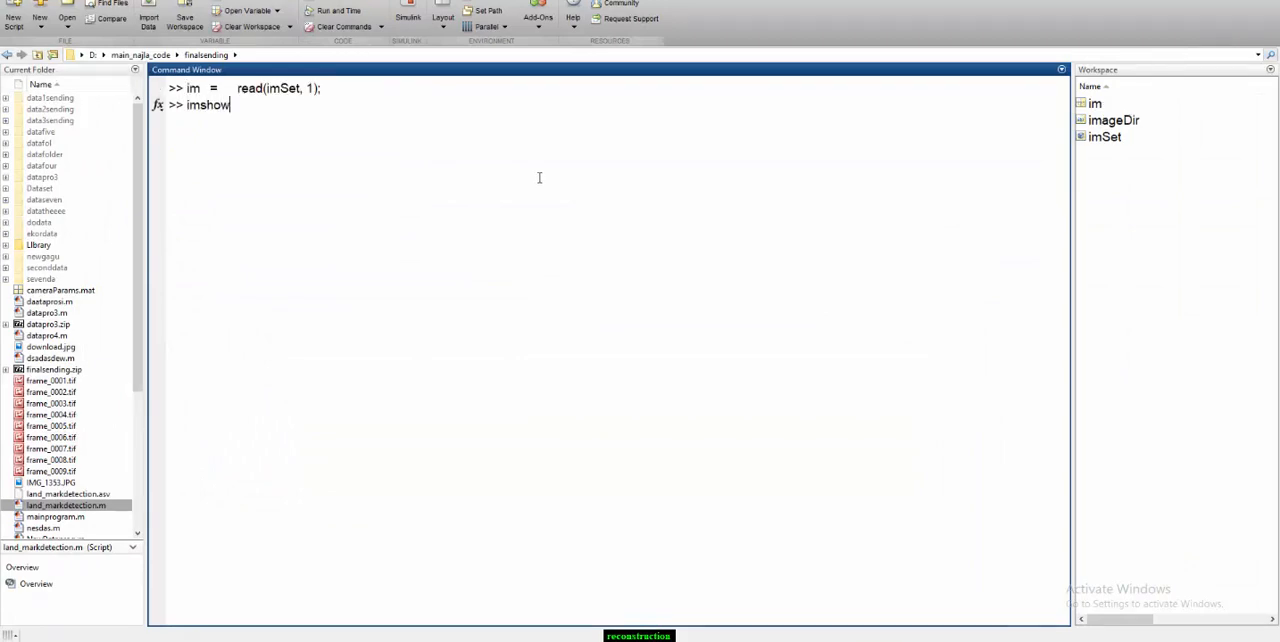
{"action": "type", "text": "()"}
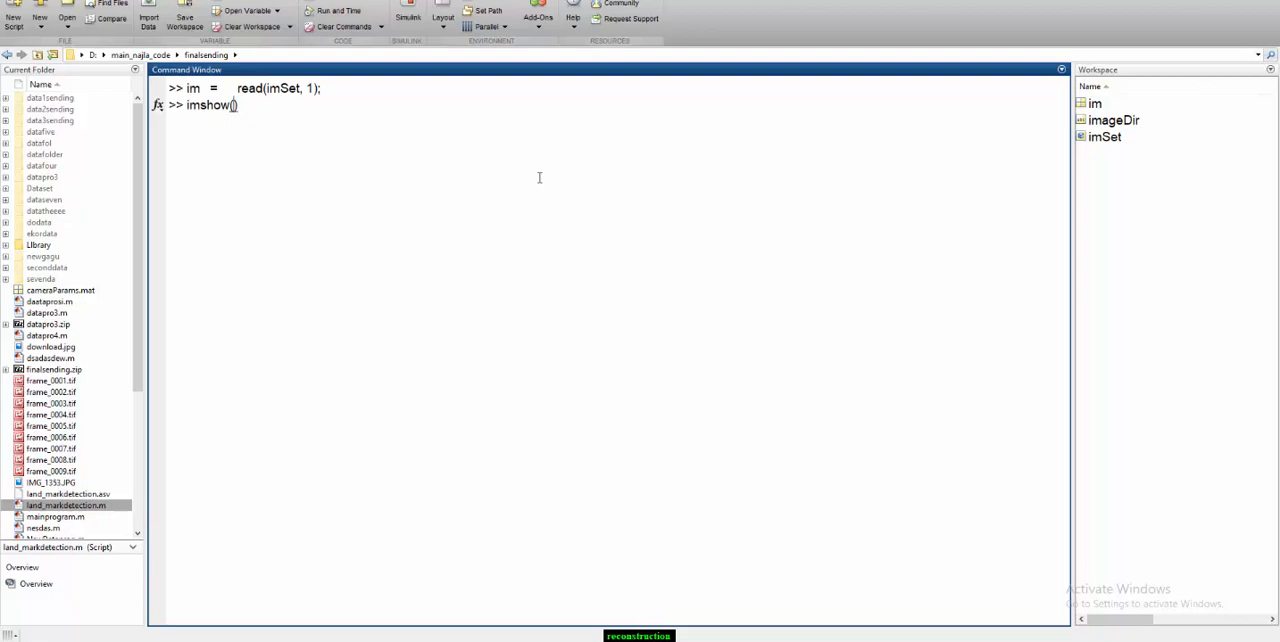
{"action": "type", "text": "im"}
{"action": "key", "text": "enter"}
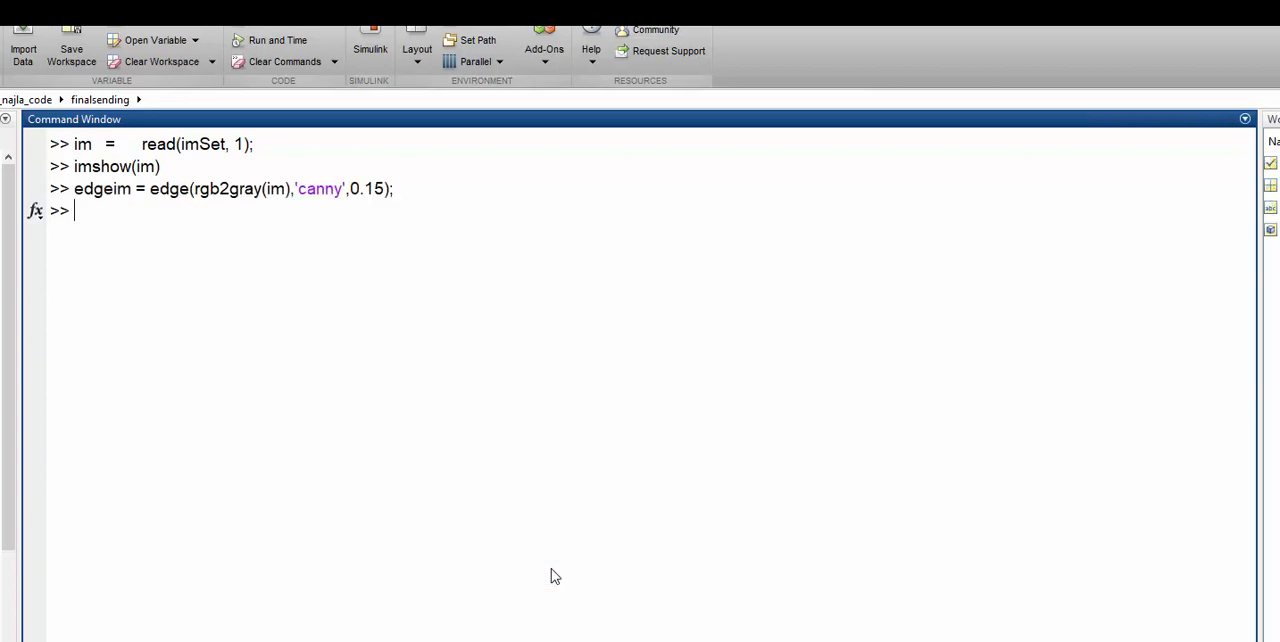
{"action": "mouse_move", "coordinate": [1136, 320]}
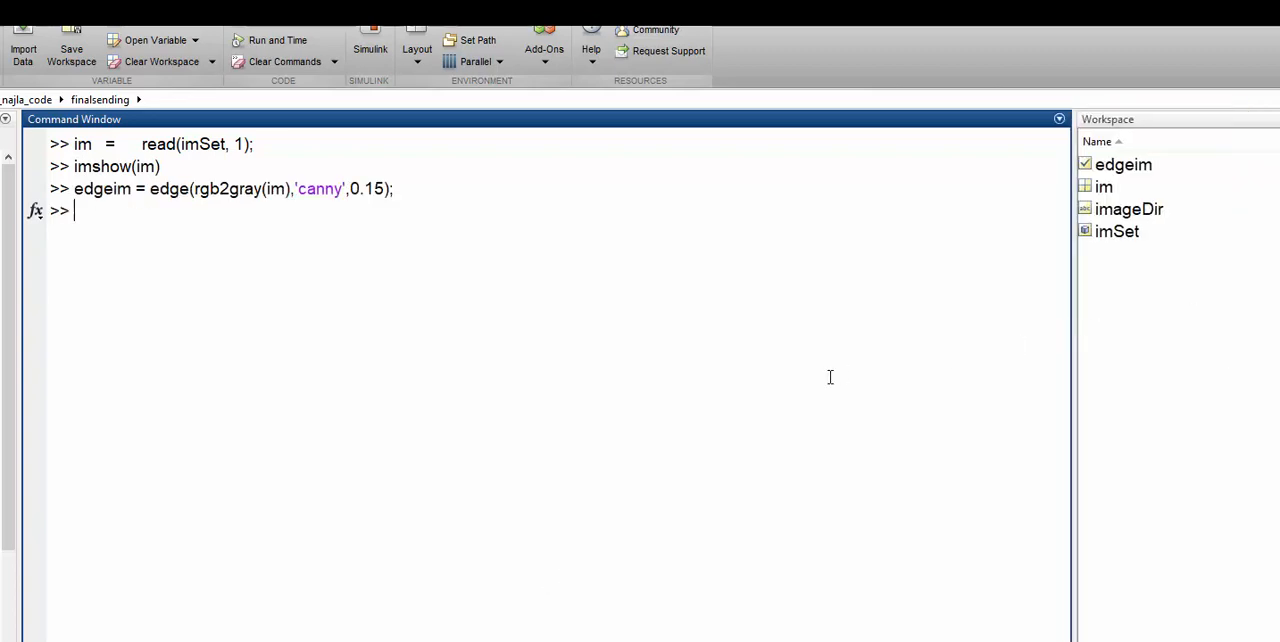
Step: Compute edgeim as the Canny (0.15) edge map of rgb2gray(im) and show it with imshow(edgeim)
{"action": "type", "text": "imshow"}
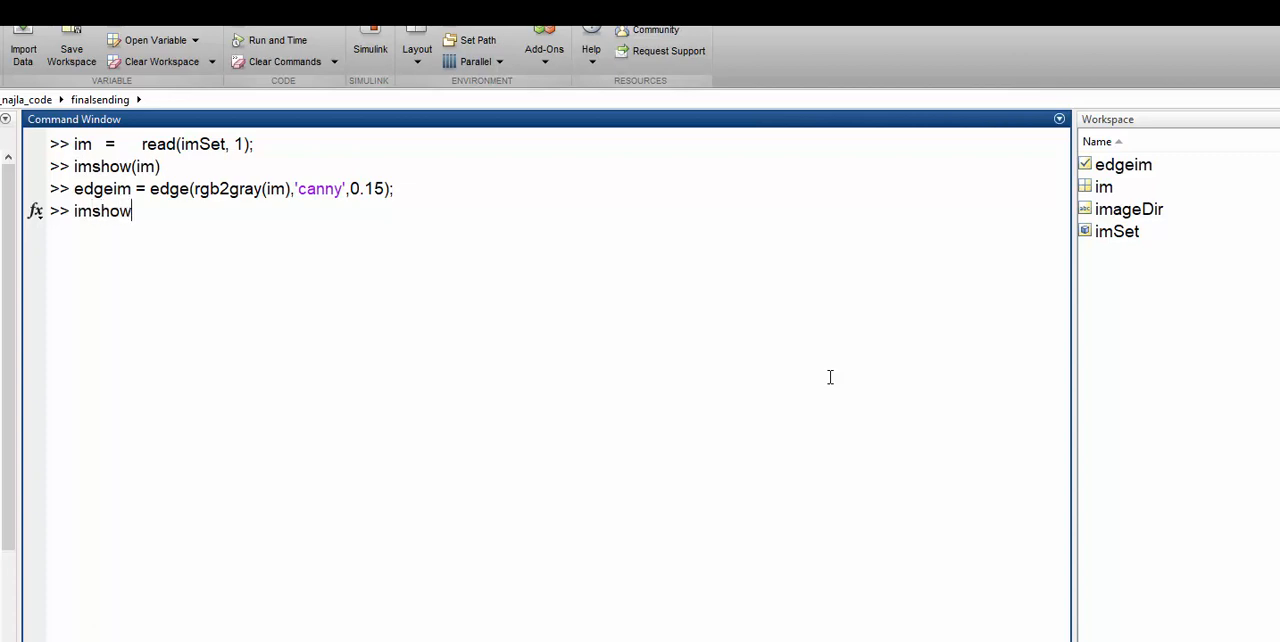
{"action": "type", "text": "()"}
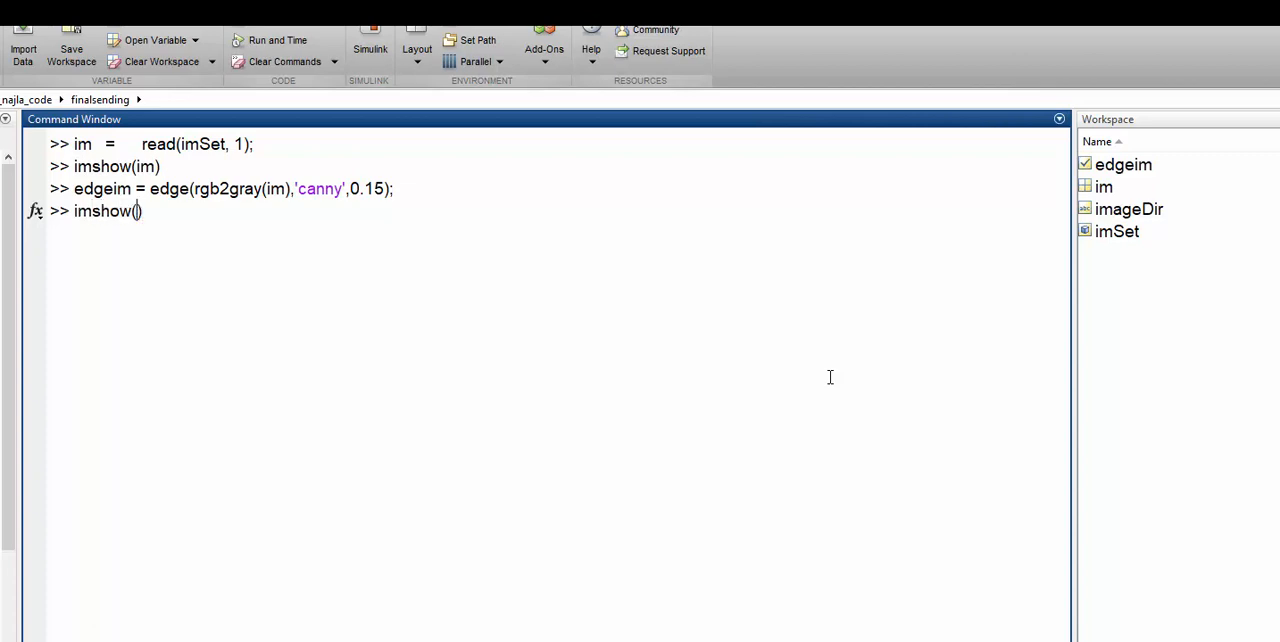
{"action": "type", "text": "ed"}
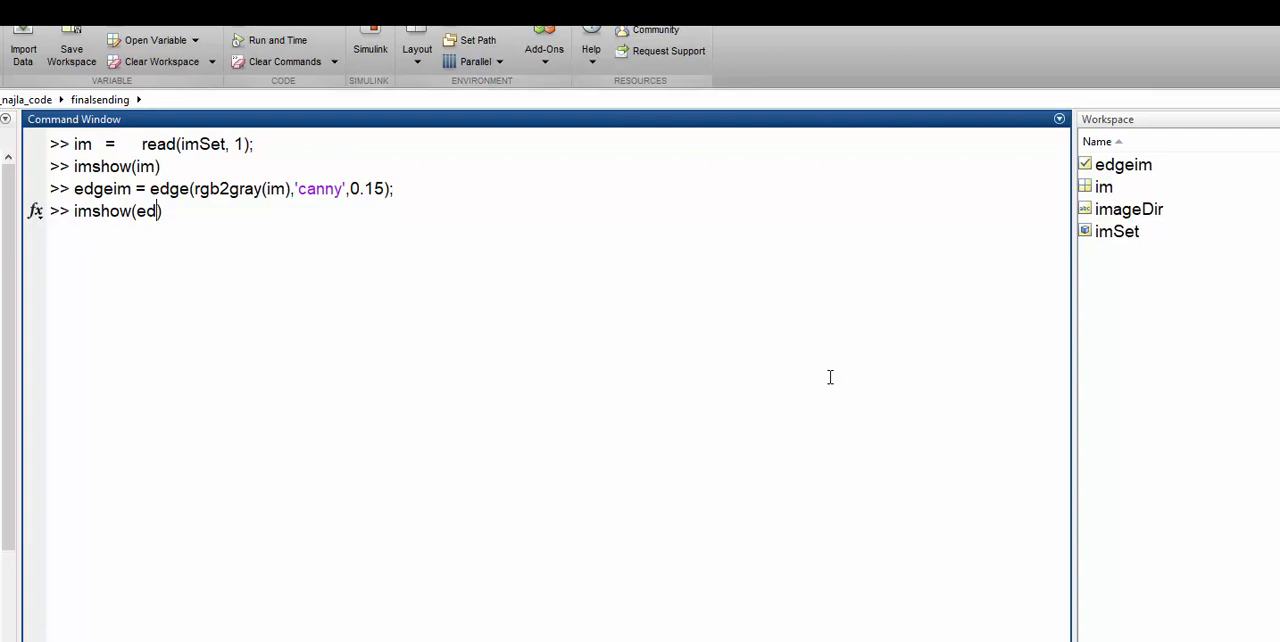
{"action": "type", "text": "geim"}
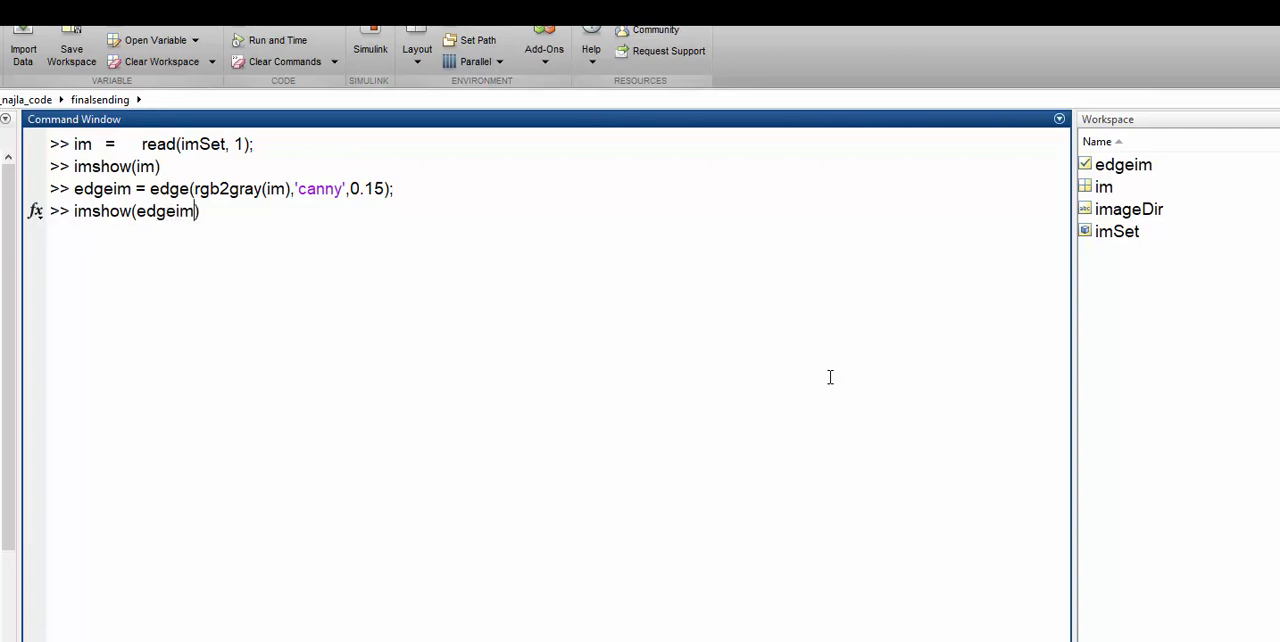
{"action": "key", "text": "enter"}
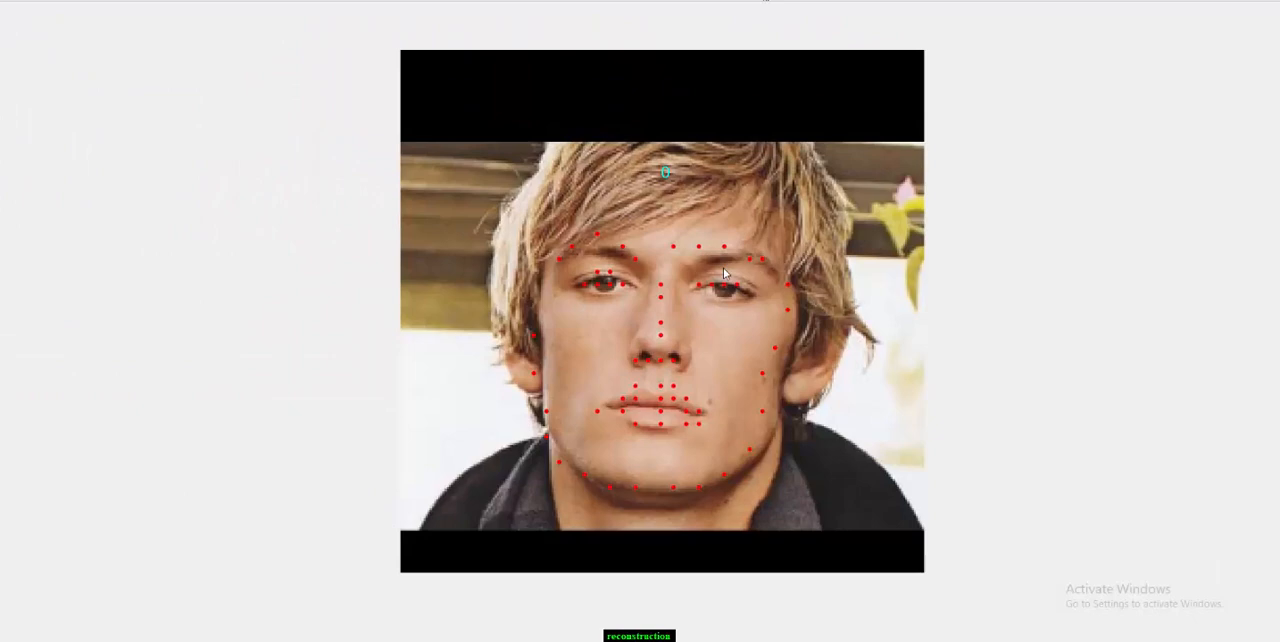
{"action": "mouse_move", "coordinate": [670, 326]}
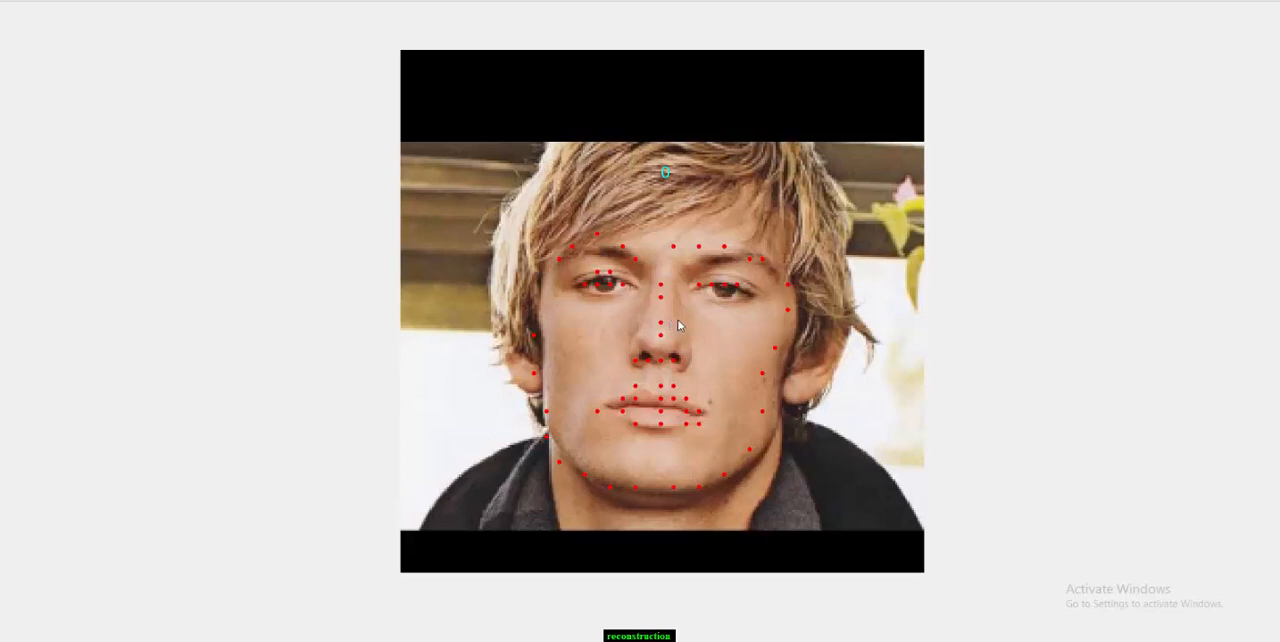
{"action": "mouse_move", "coordinate": [712, 320]}
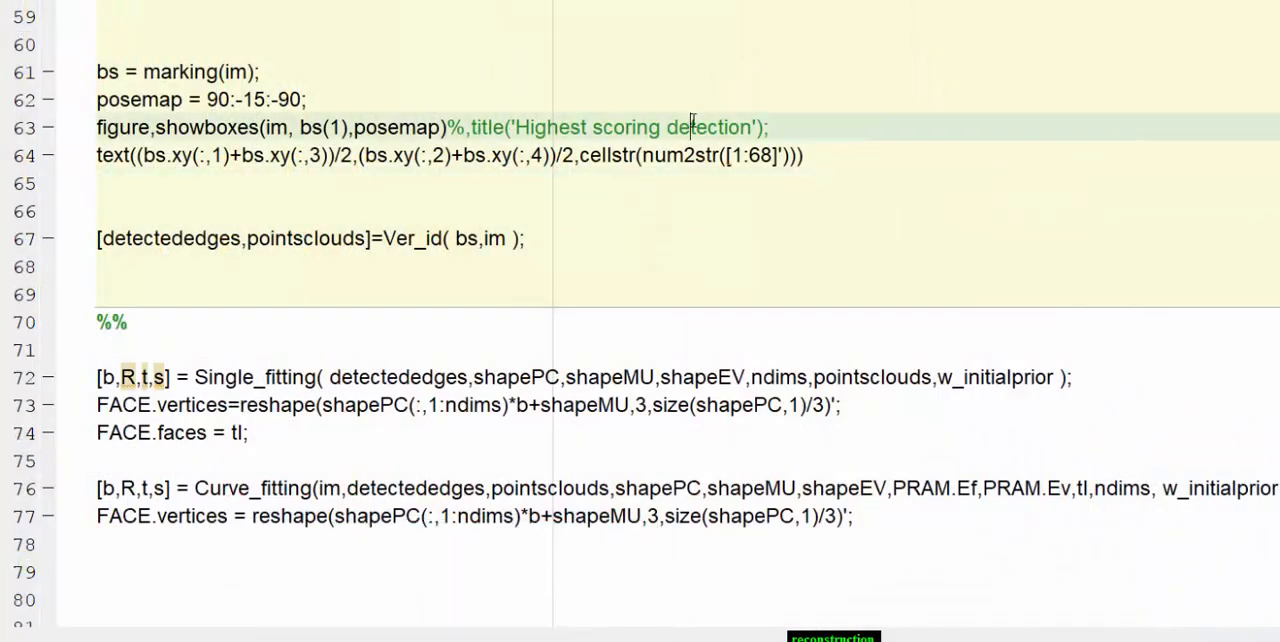
{"action": "scroll", "scroll_direction": "down", "scroll_amount": 3}
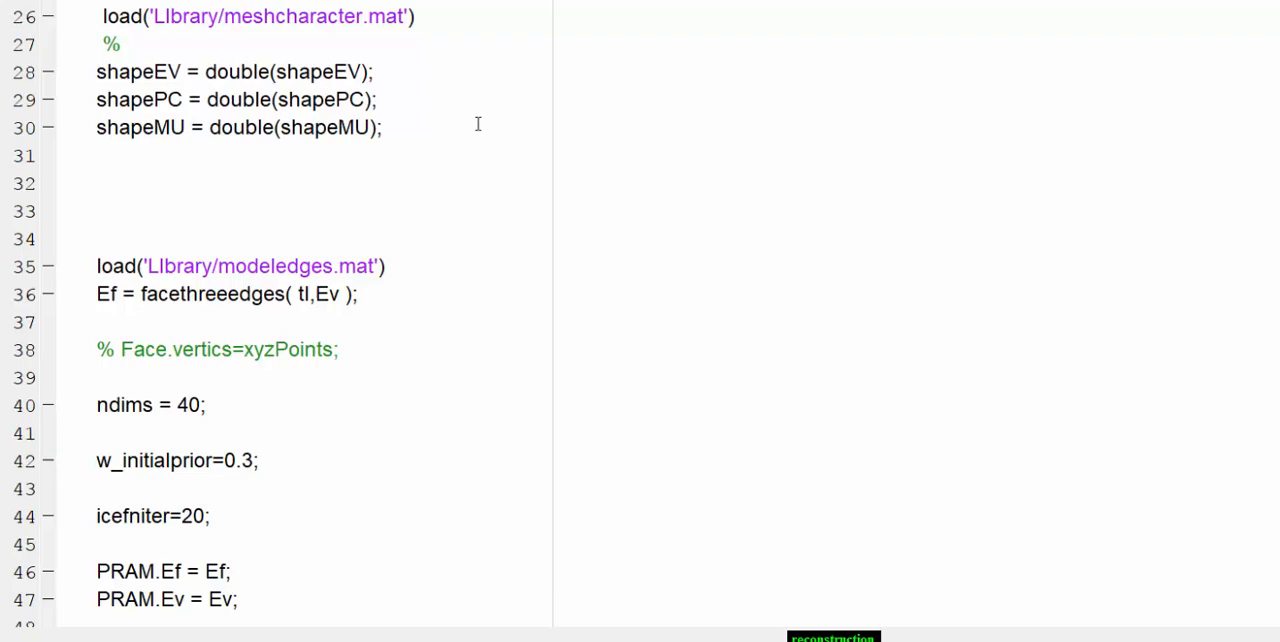
{"action": "scroll", "scroll_direction": "down", "scroll_amount": 3}
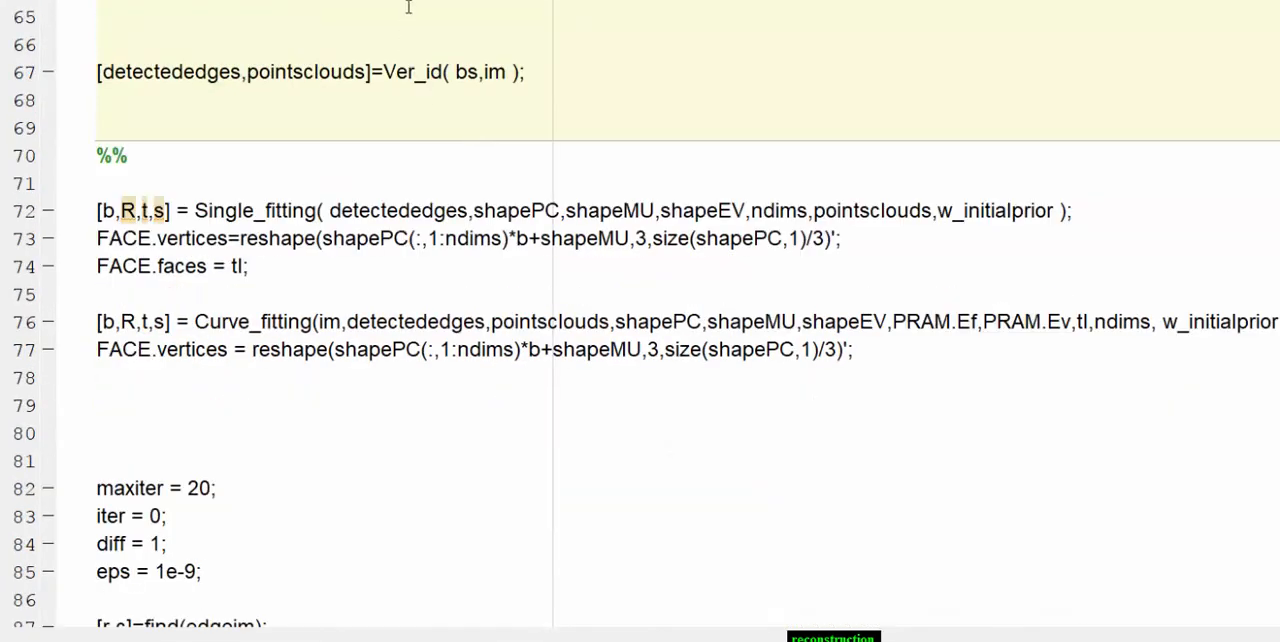
{"action": "mouse_move", "coordinate": [420, 166]}
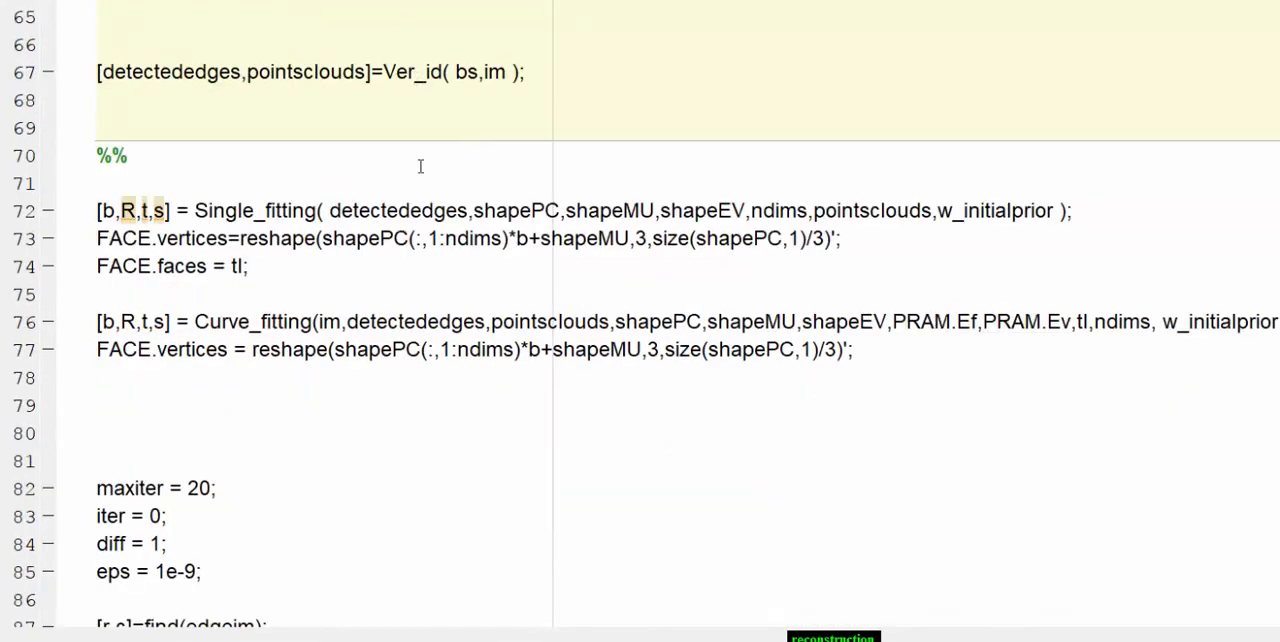
{"action": "mouse_move", "coordinate": [888, 554]}
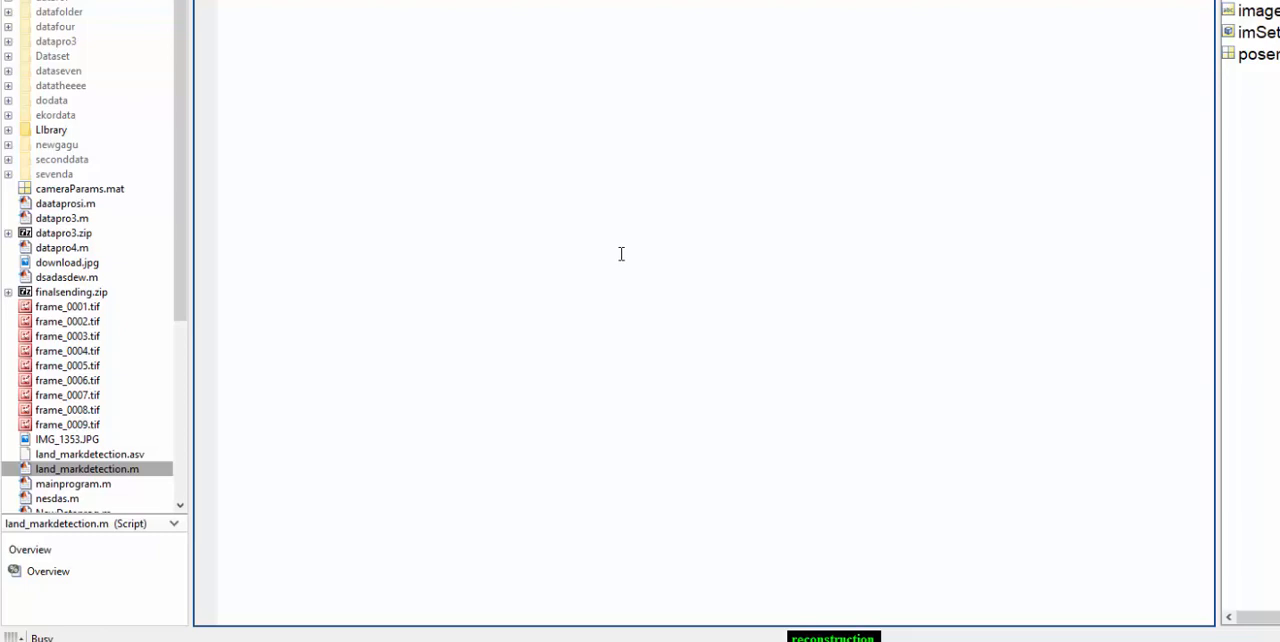
{"action": "mouse_move", "coordinate": [666, 220]}
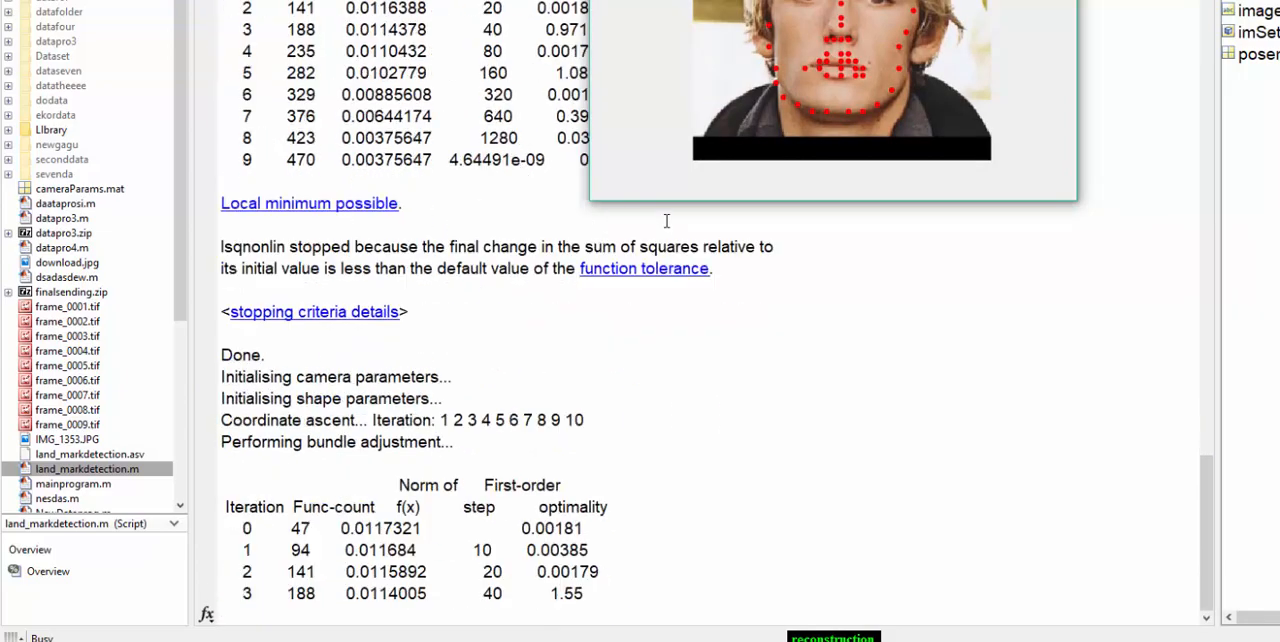
Step: Scroll through the lsqnonlin iteration tables as the landmark fitting runs to completion
{"action": "scroll", "scroll_direction": "down", "scroll_amount": 3}
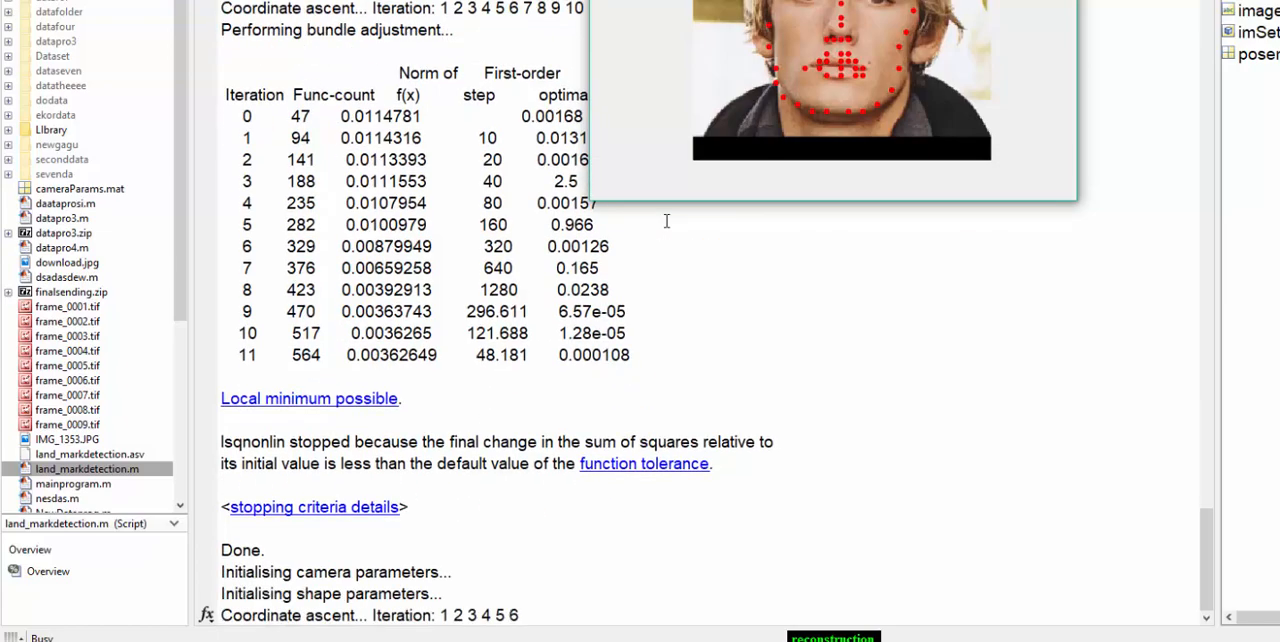
{"action": "scroll", "scroll_direction": "down", "scroll_amount": 3}
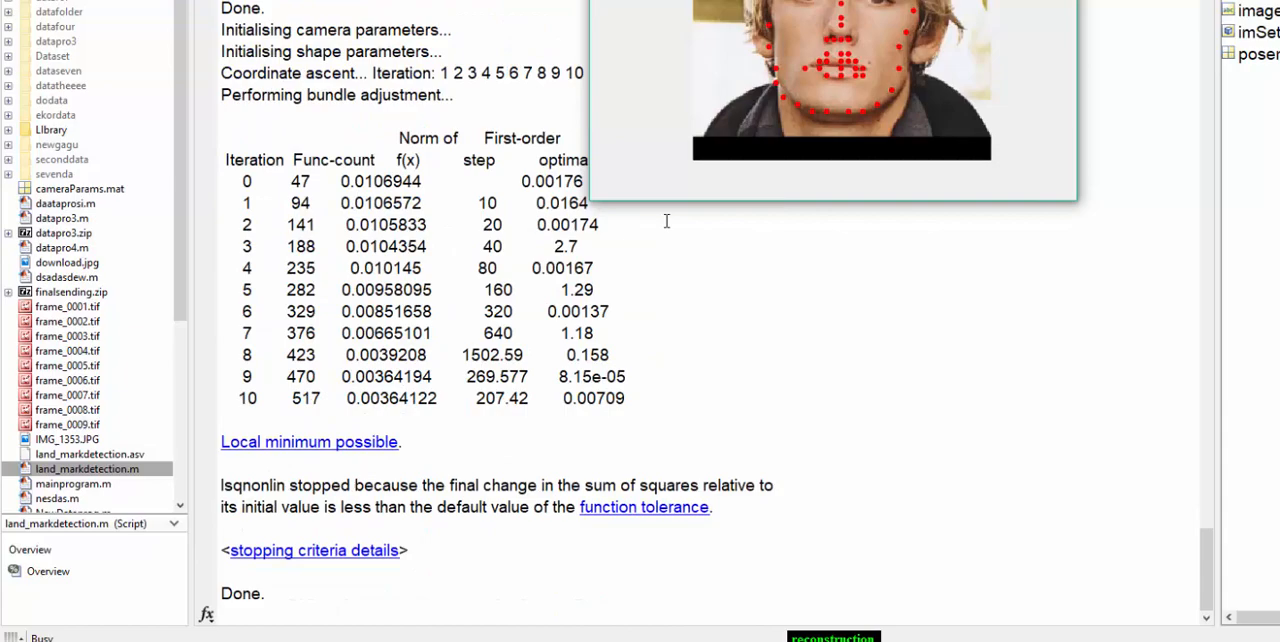
{"action": "scroll", "scroll_direction": "down", "scroll_amount": 3}
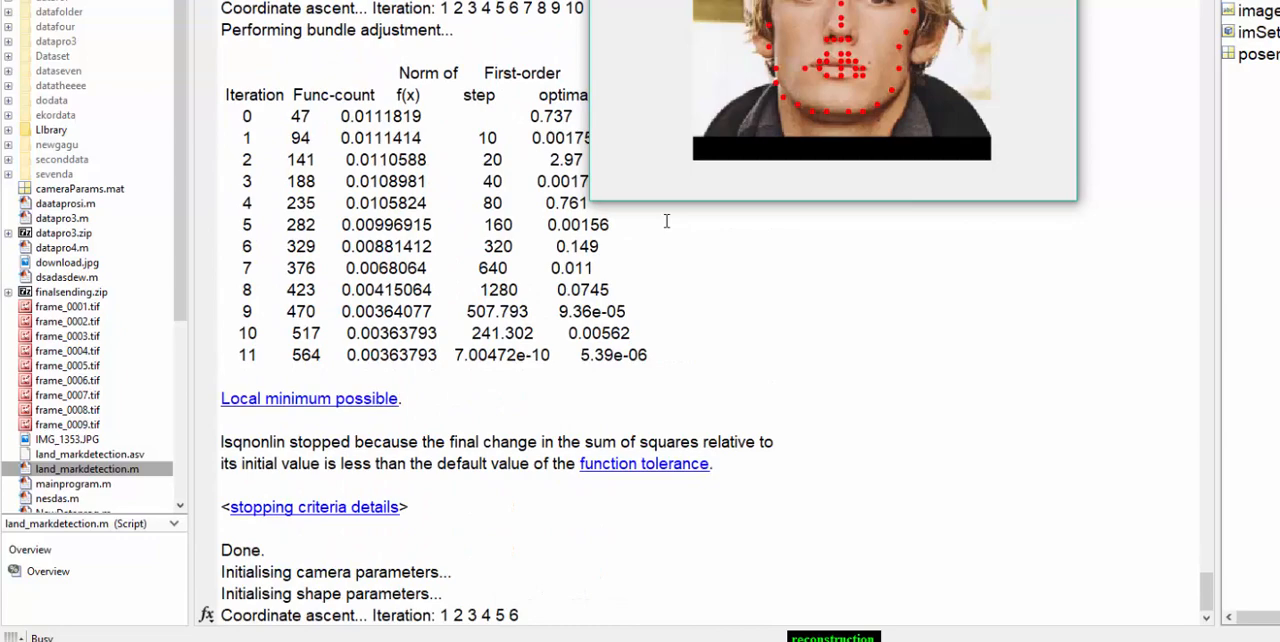
{"action": "scroll", "scroll_direction": "down", "scroll_amount": 3}
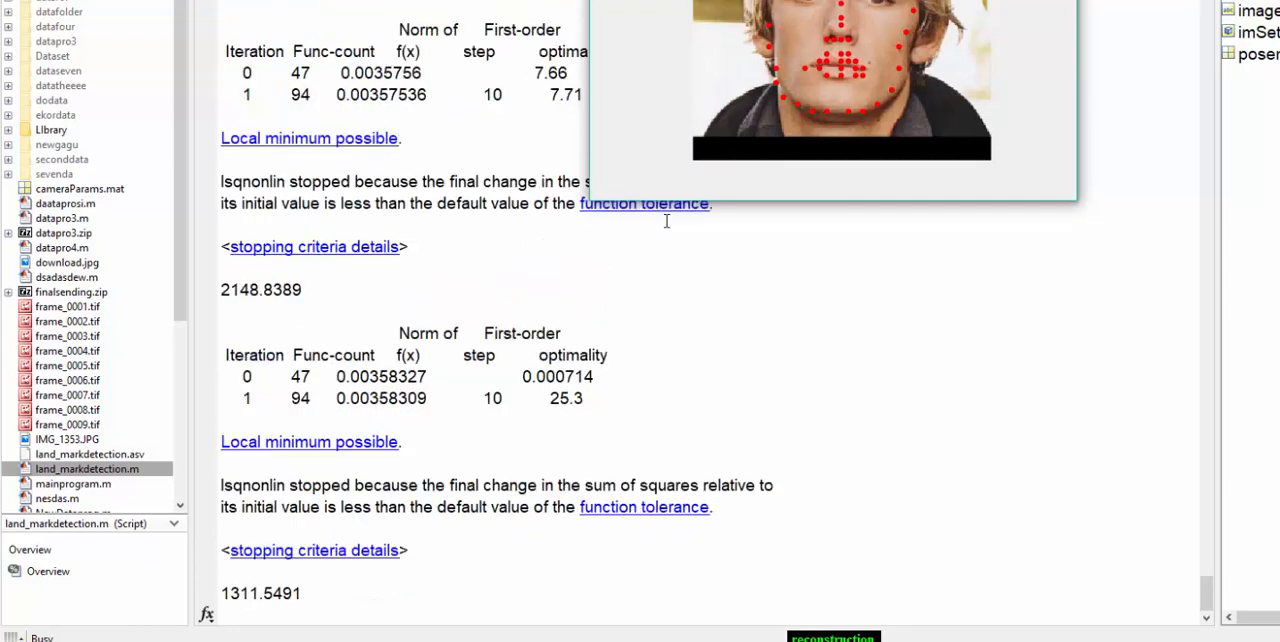
{"action": "scroll", "scroll_direction": "down", "scroll_amount": 3}
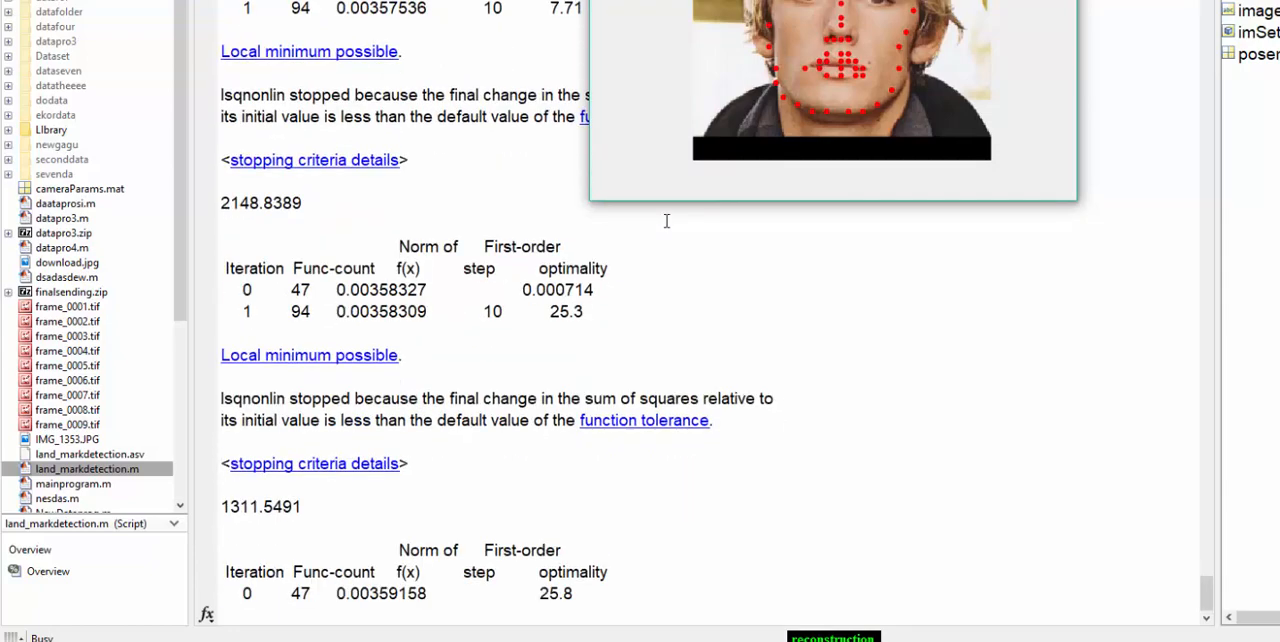
{"action": "scroll", "scroll_direction": "down", "scroll_amount": 3}
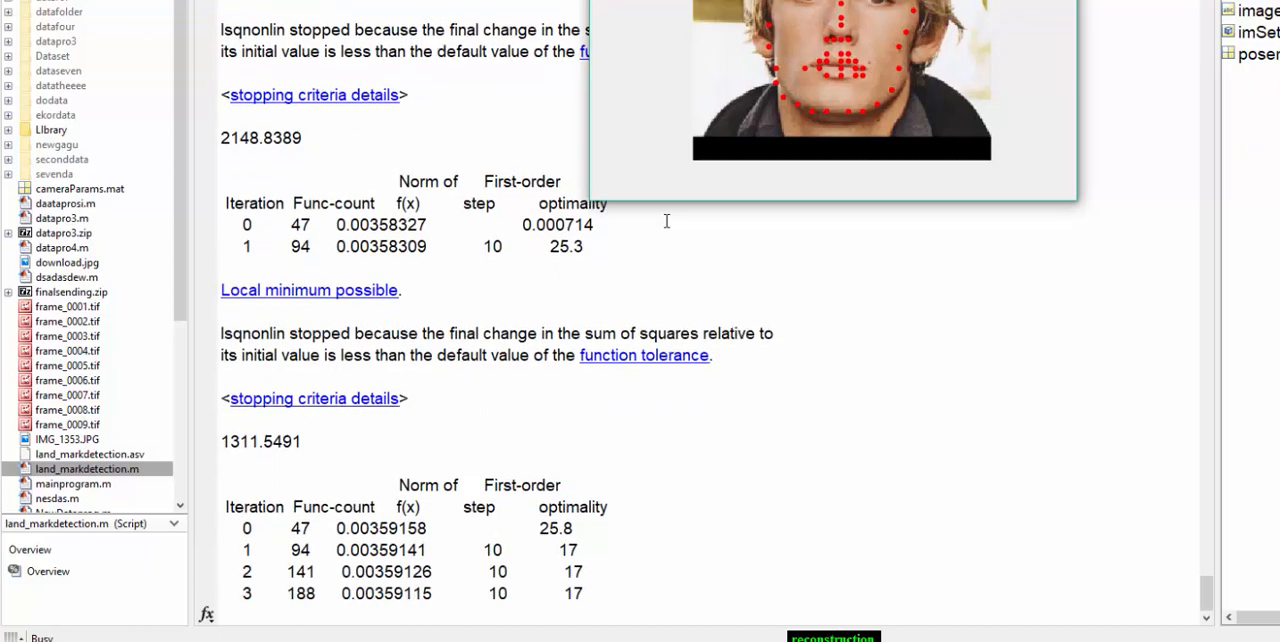
{"action": "scroll", "scroll_direction": "down", "scroll_amount": 3}
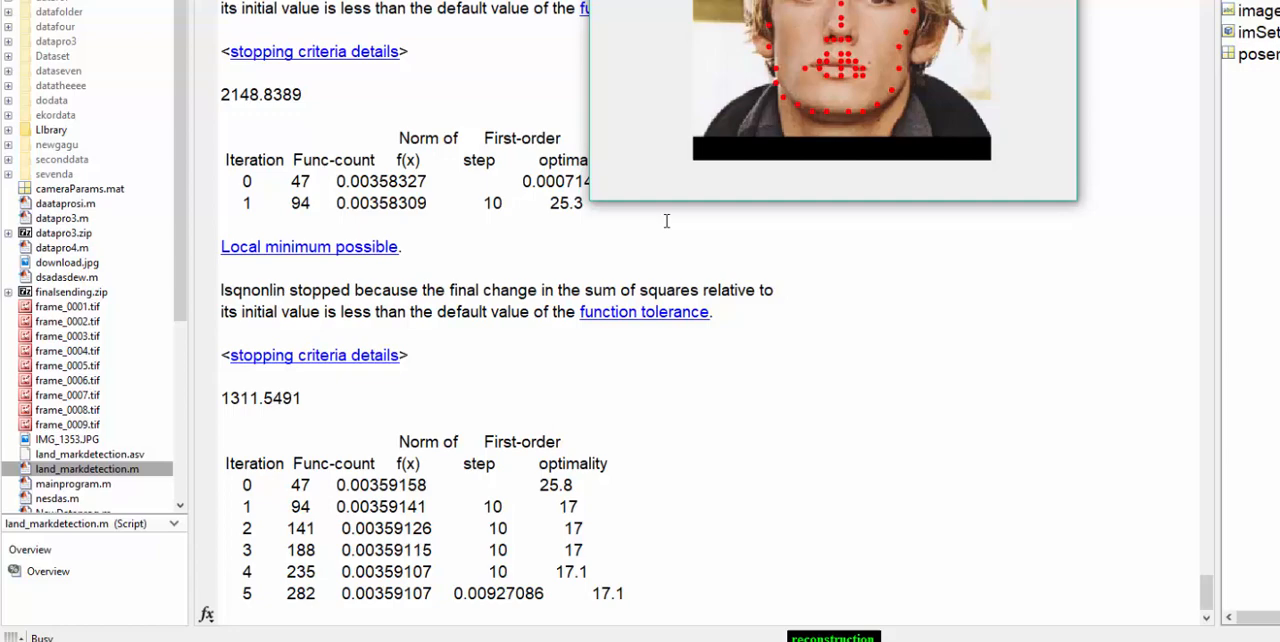
{"action": "scroll", "scroll_direction": "down", "scroll_amount": 3}
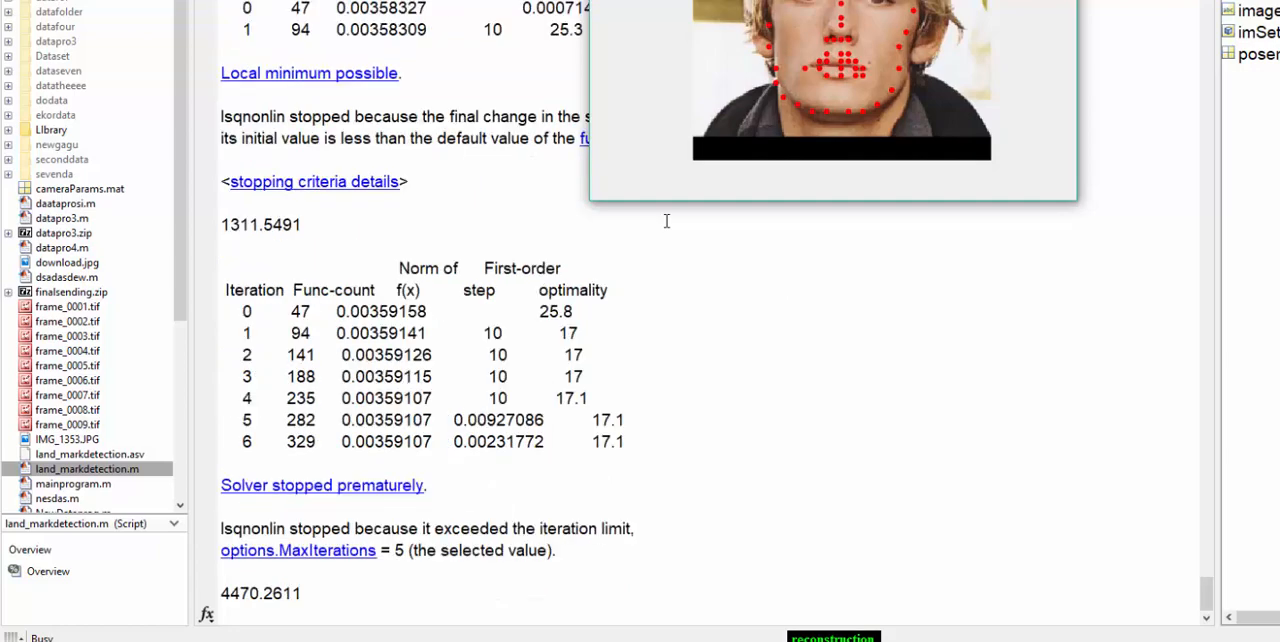
{"action": "scroll", "scroll_direction": "down", "scroll_amount": 3}
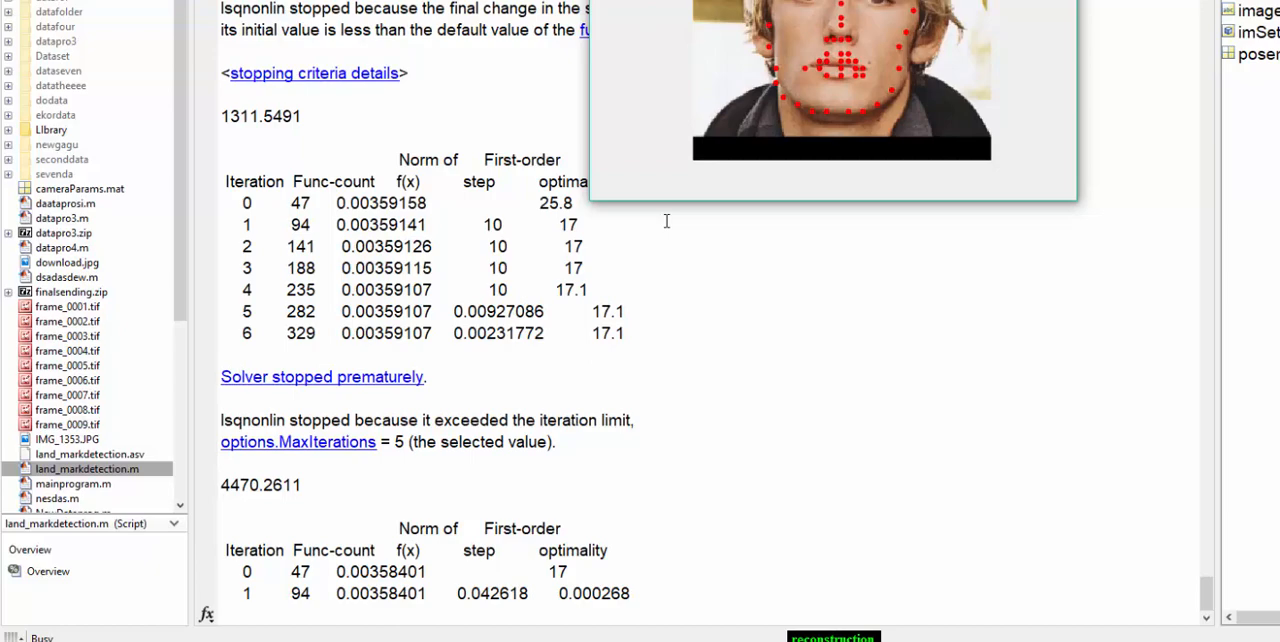
{"action": "scroll", "scroll_direction": "down", "scroll_amount": 3}
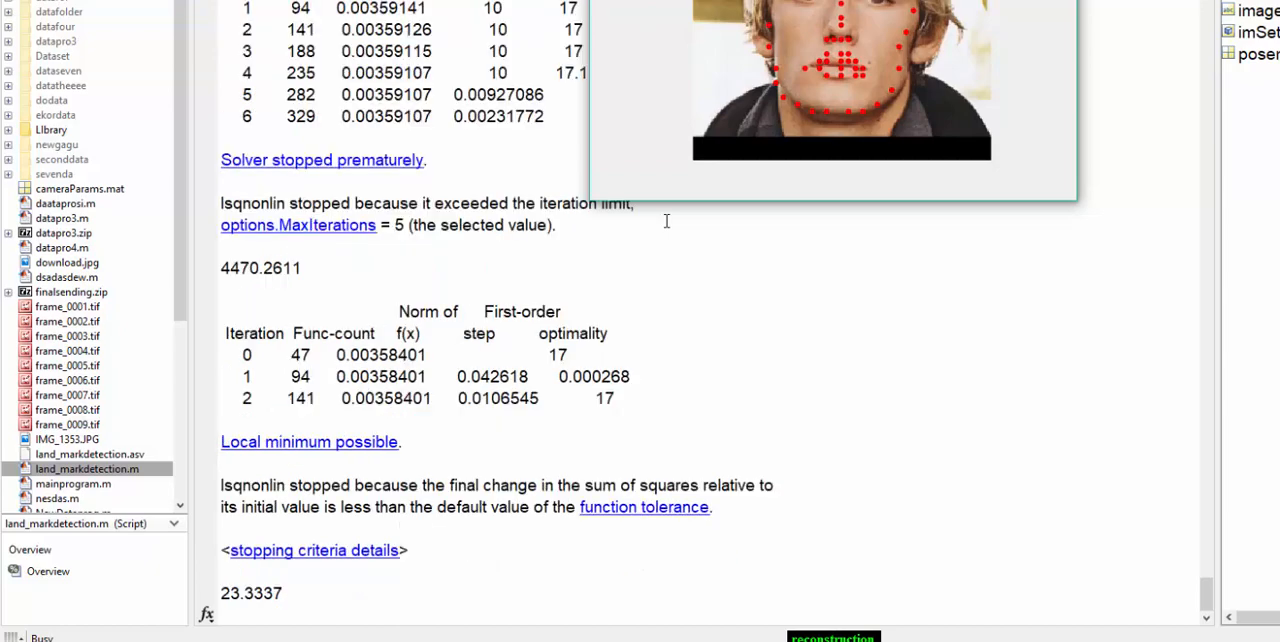
{"action": "scroll", "scroll_direction": "down", "scroll_amount": 3}
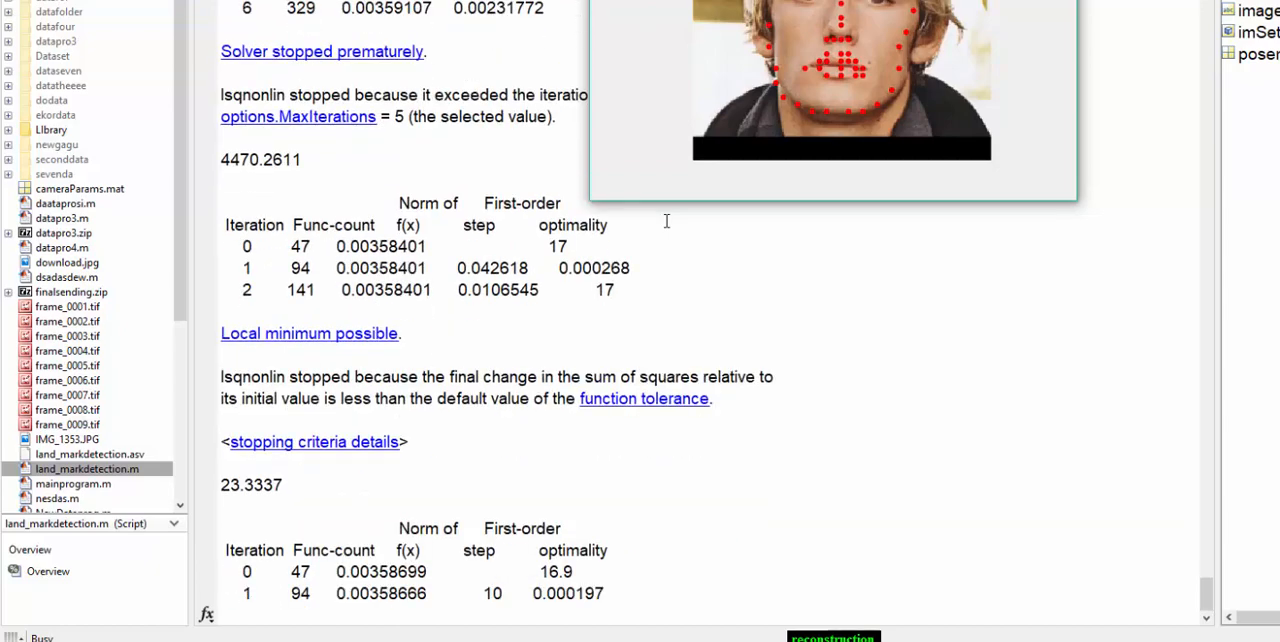
{"action": "scroll", "scroll_direction": "down", "scroll_amount": 3}
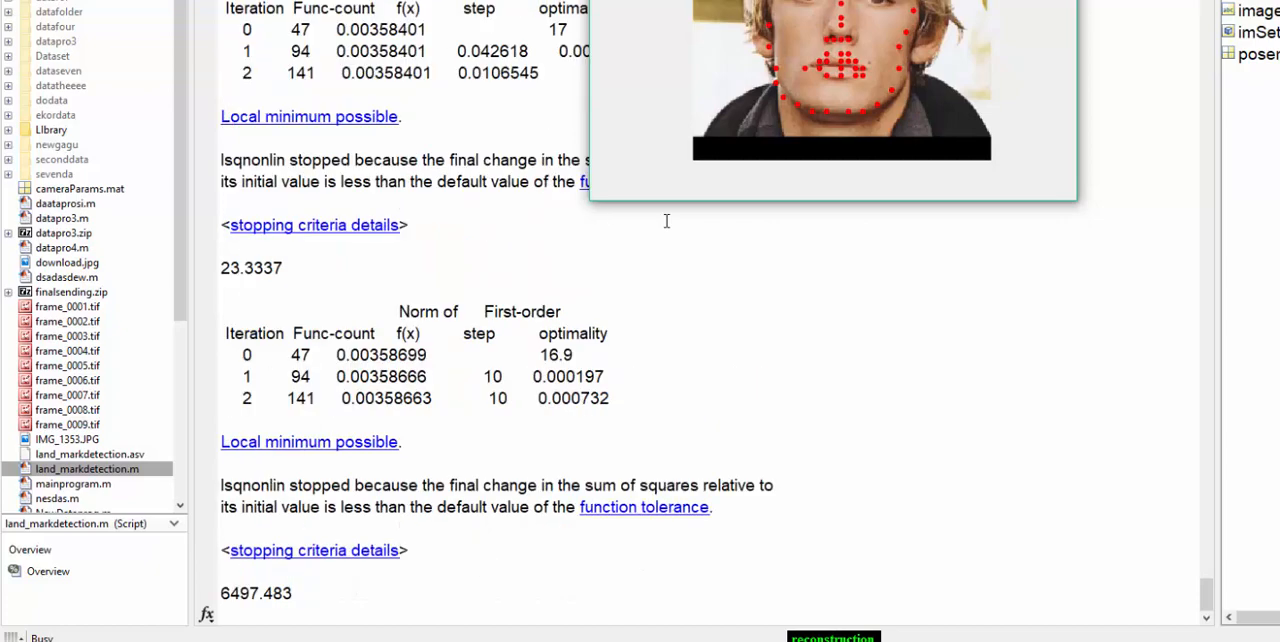
{"action": "scroll", "scroll_direction": "down", "scroll_amount": 3}
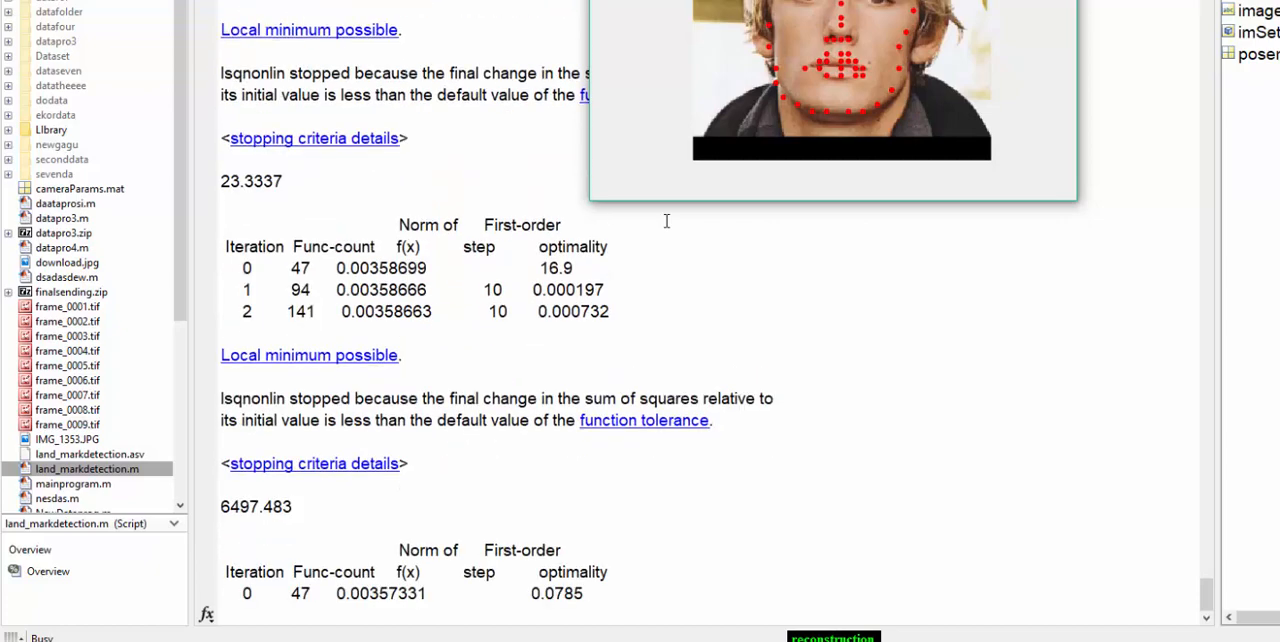
{"action": "scroll", "scroll_direction": "down", "scroll_amount": 3}
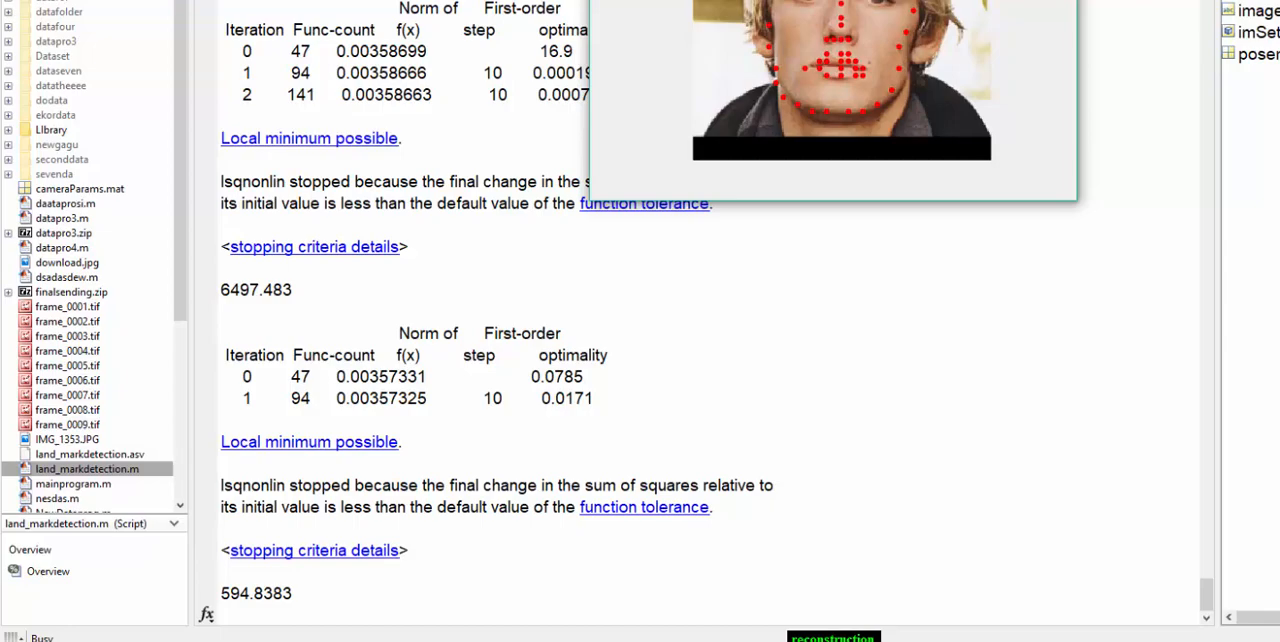
{"action": "scroll", "scroll_direction": "down", "scroll_amount": 3}
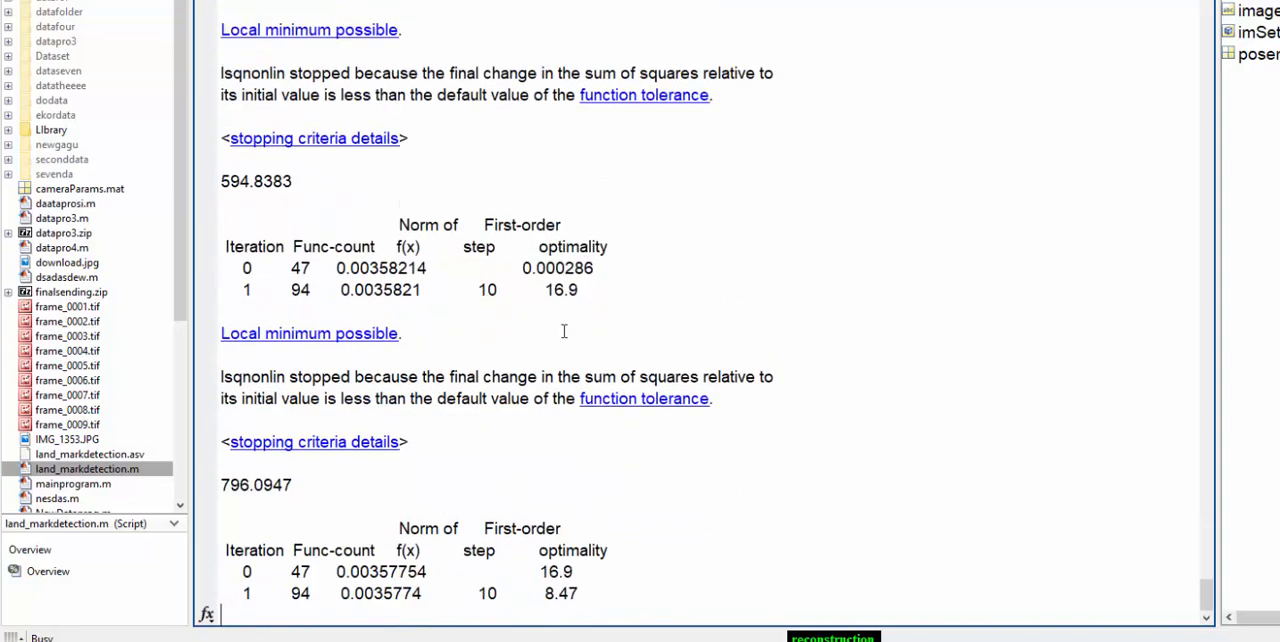
{"action": "scroll", "scroll_direction": "down", "scroll_amount": 3}
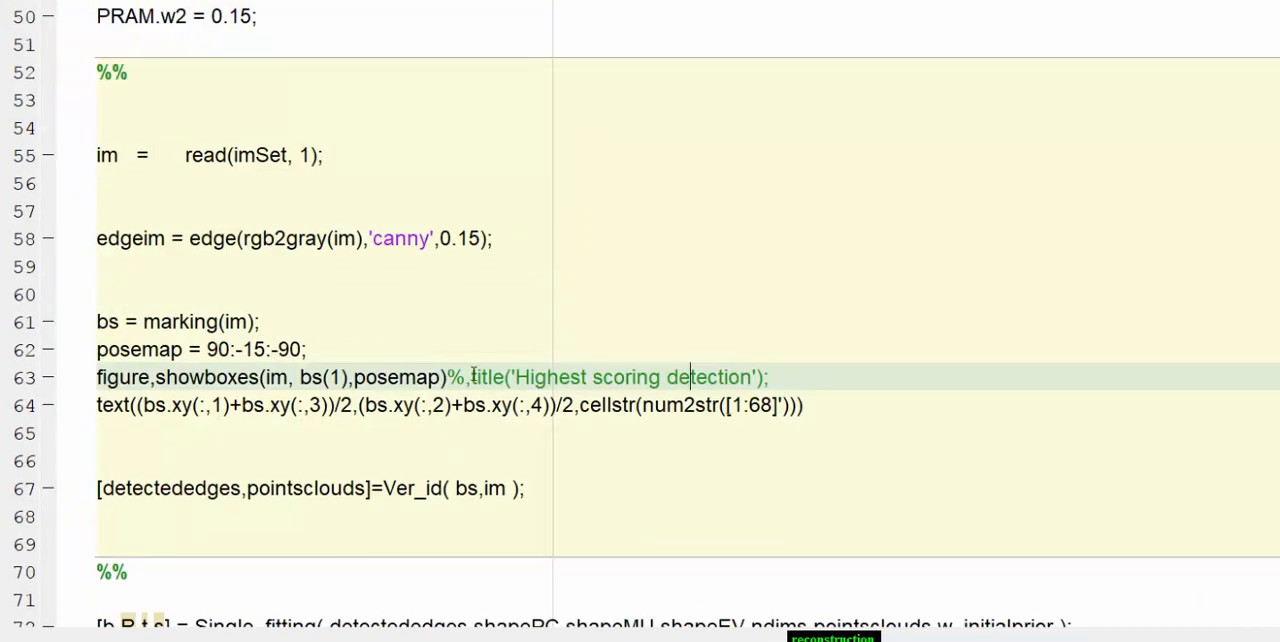
Step: Add a '%% landmark detection' section comment after the bs = marking line
{"action": "double_click", "coordinate": [412, 238]}
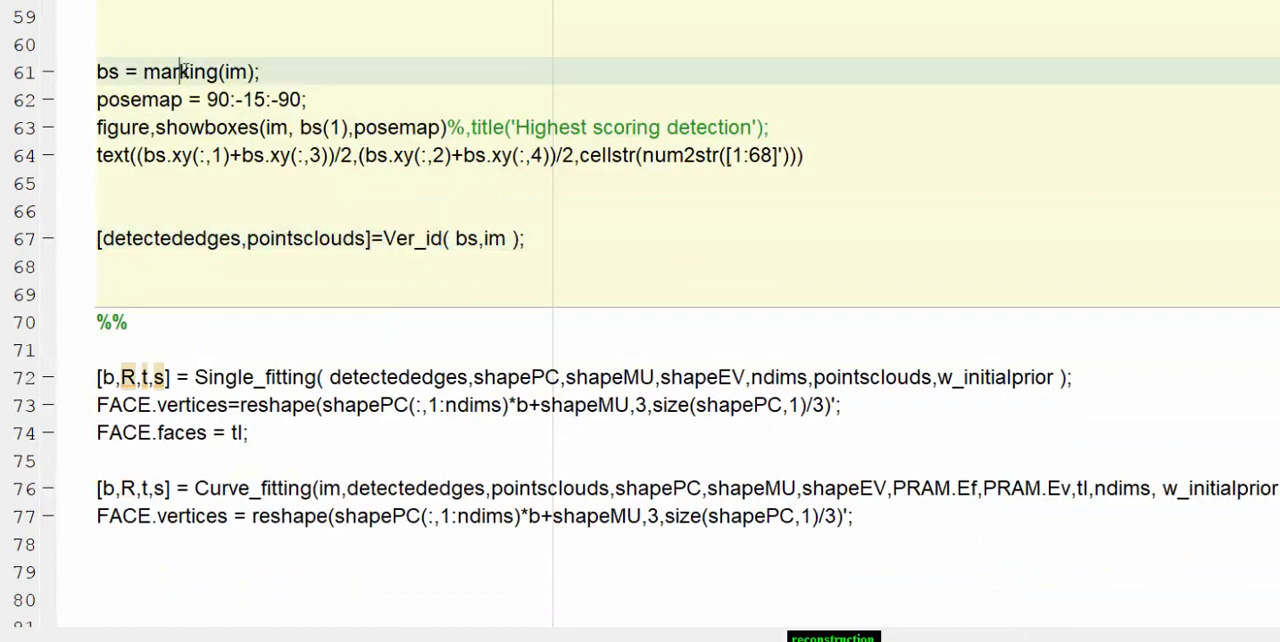
{"action": "double_click", "coordinate": [180, 72]}
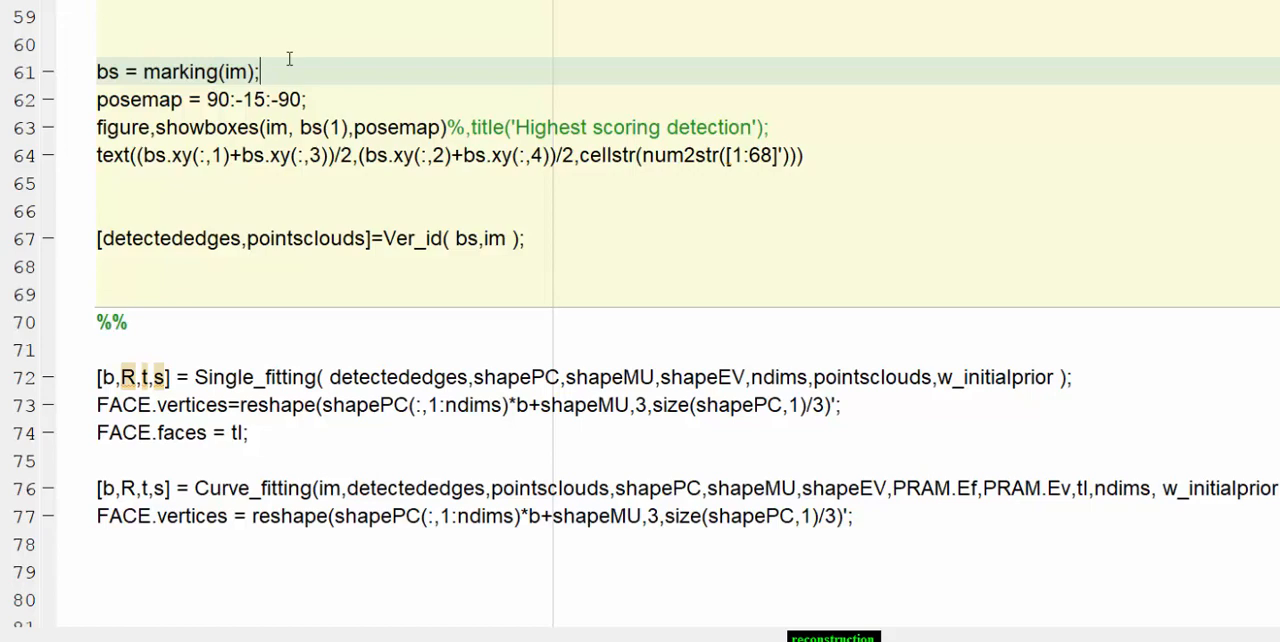
{"action": "type", "text": "%% land ma"}
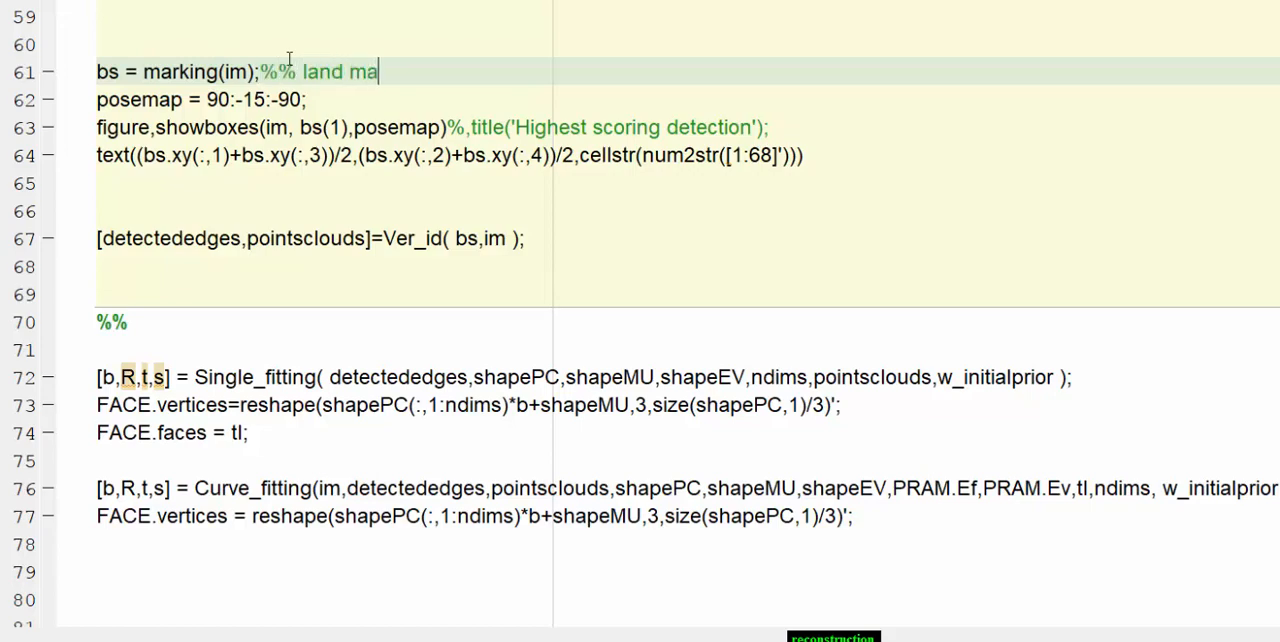
{"action": "type", "text": "rk de"}
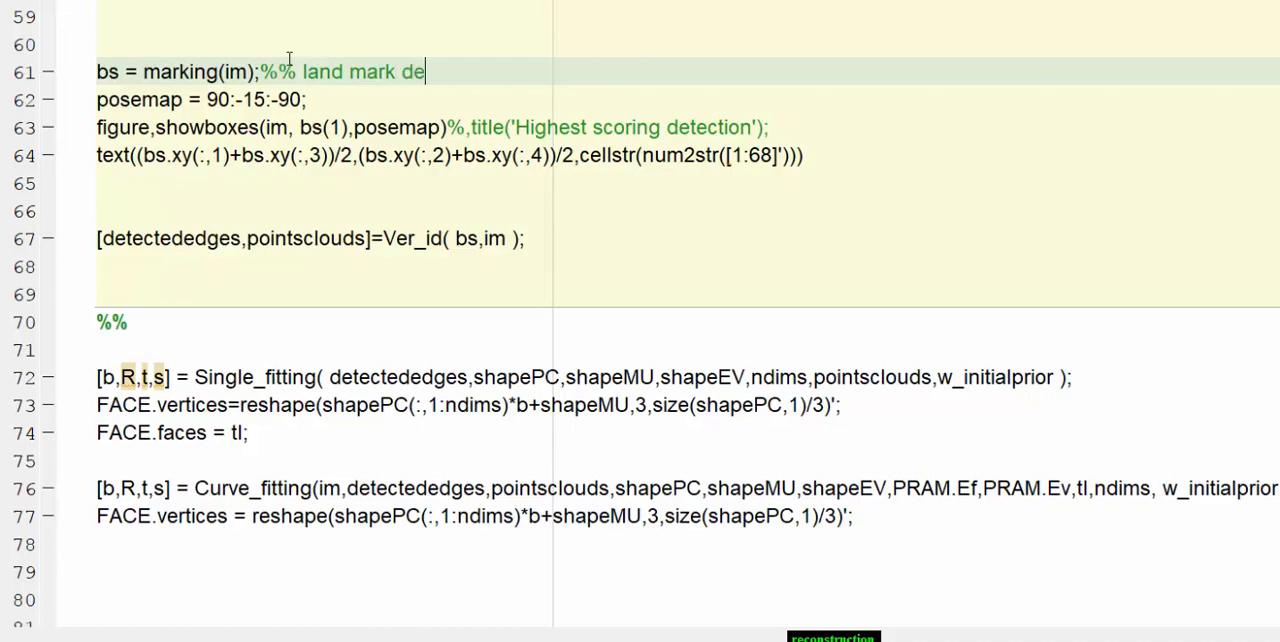
{"action": "type", "text": "tection"}
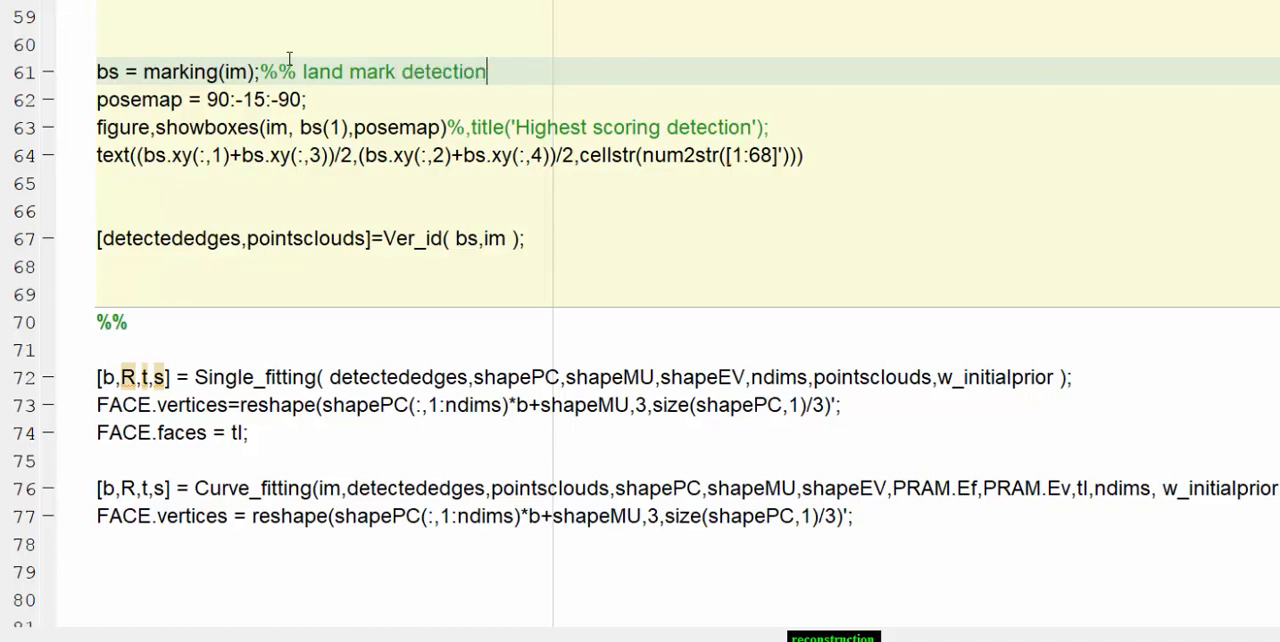
{"action": "mouse_move", "coordinate": [560, 260]}
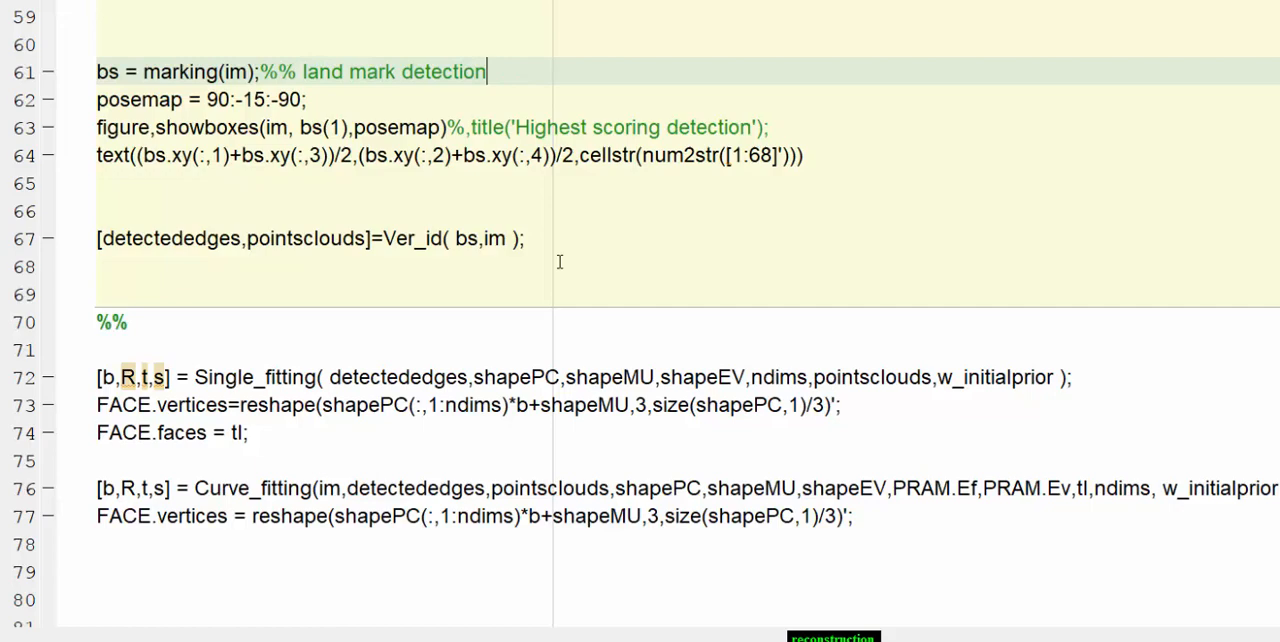
Step: Annotate the Single_fitting line with a '% soft thresholding' comment
{"action": "left_click", "coordinate": [1070, 376]}
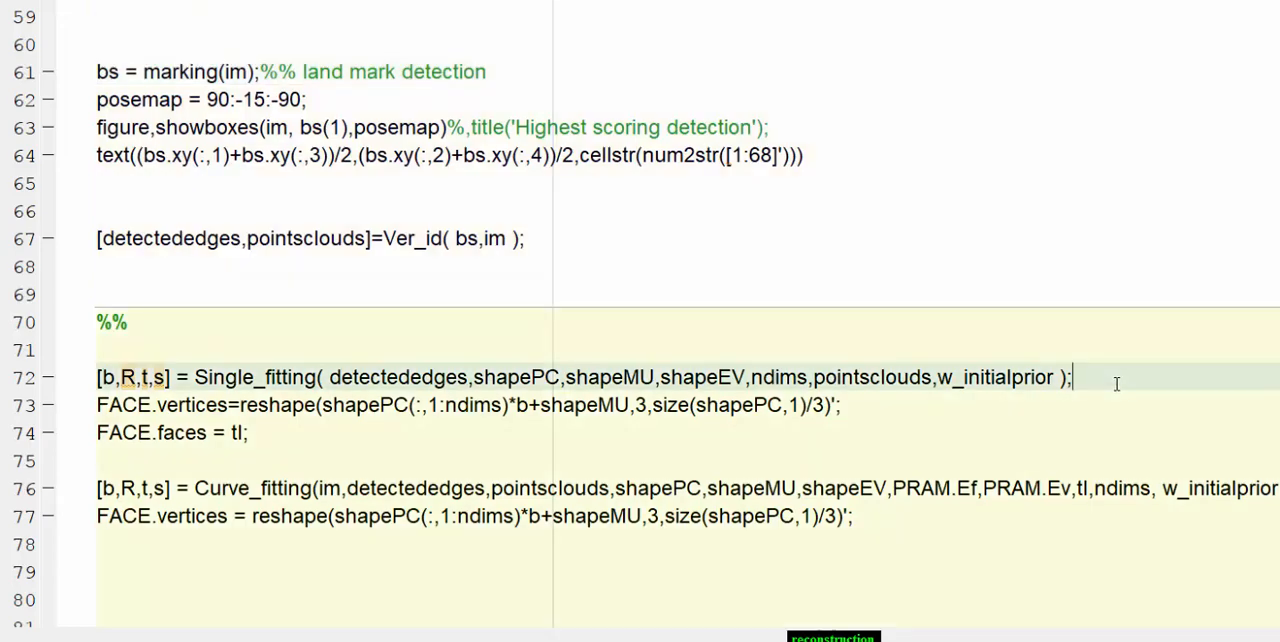
{"action": "type", "text": "% sof"}
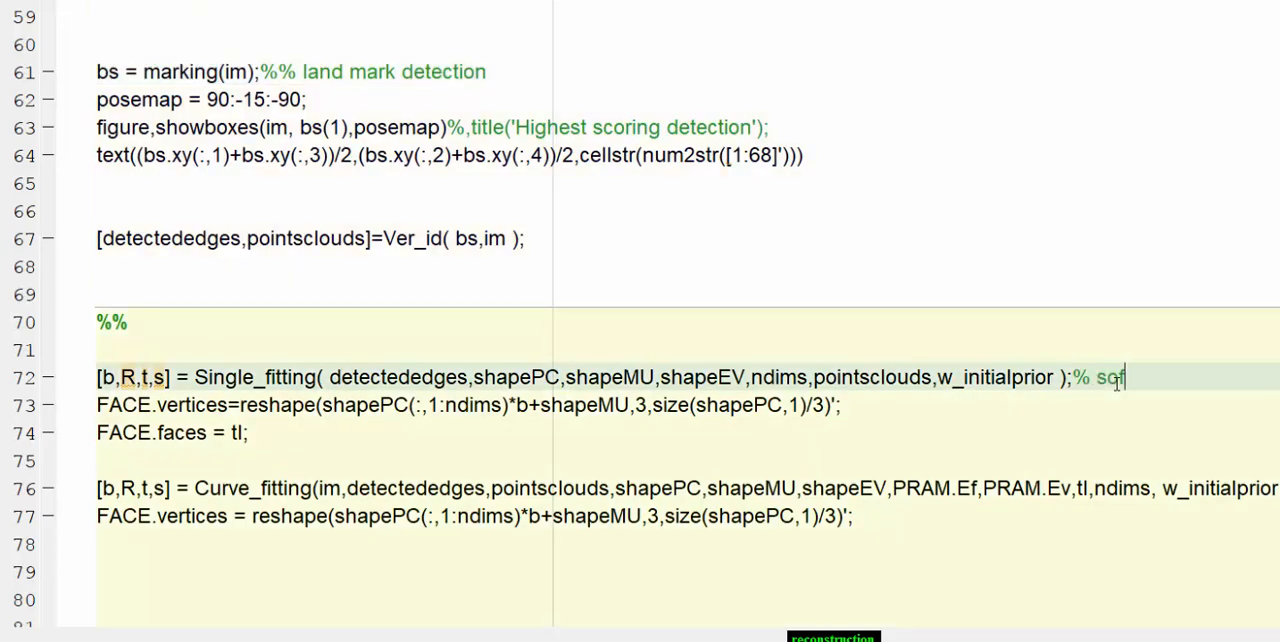
{"action": "type", "text": "t thres"}
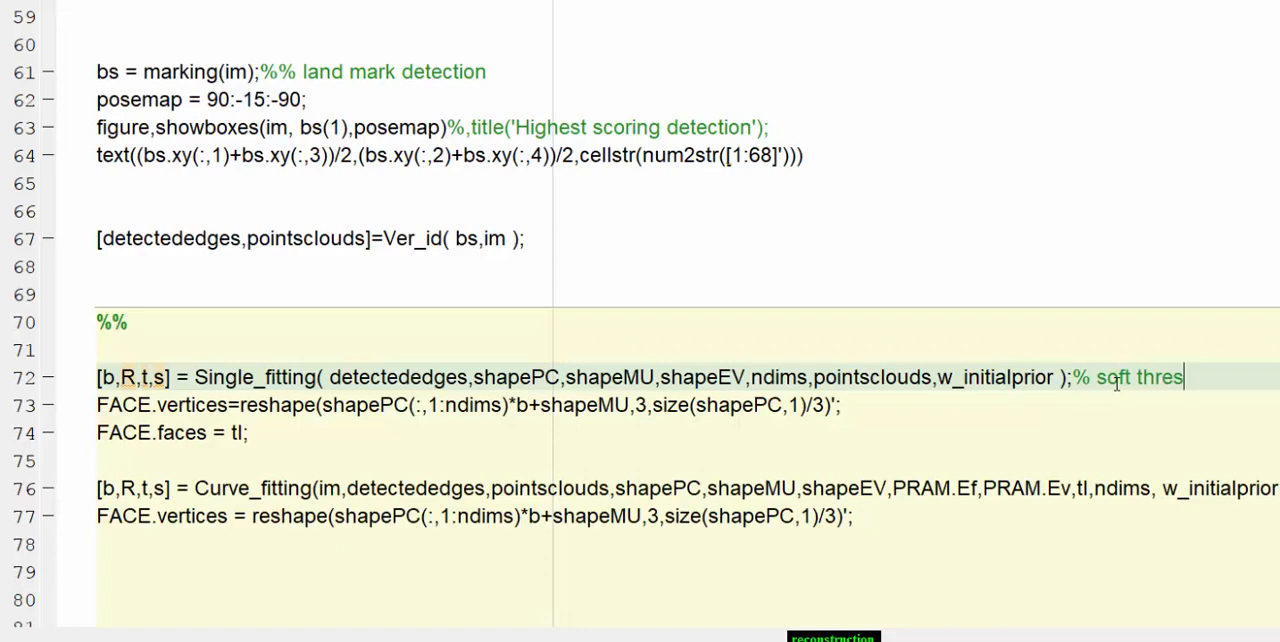
{"action": "type", "text": "ol"}
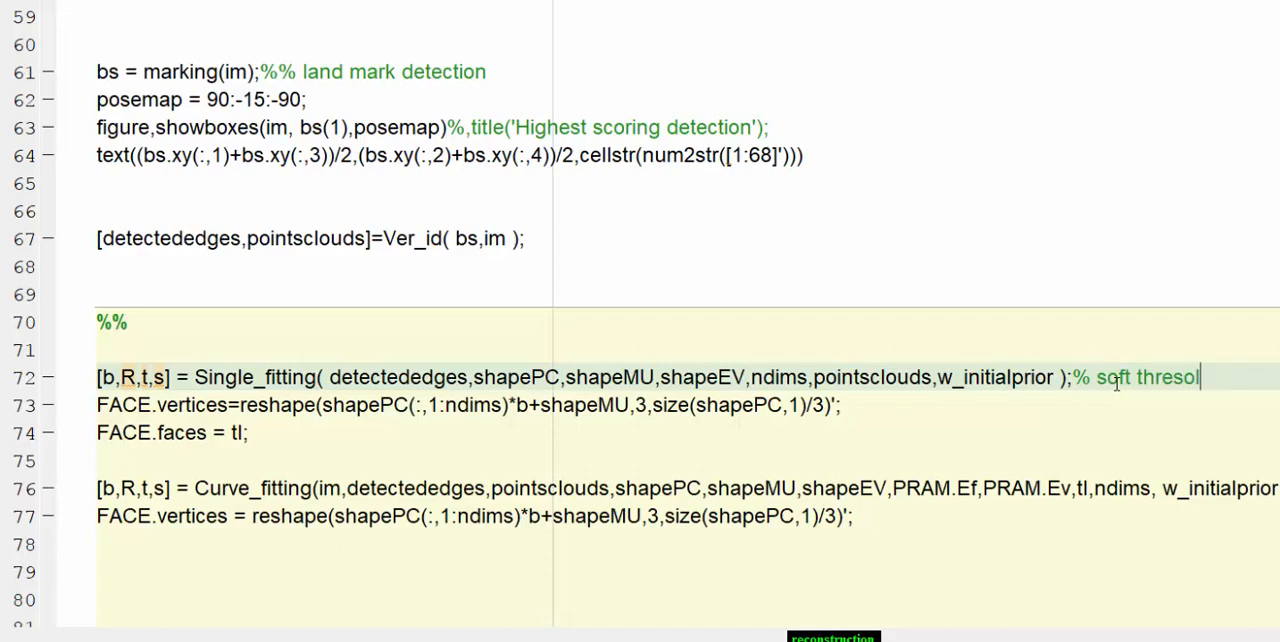
{"action": "key", "text": "BackSpace"}
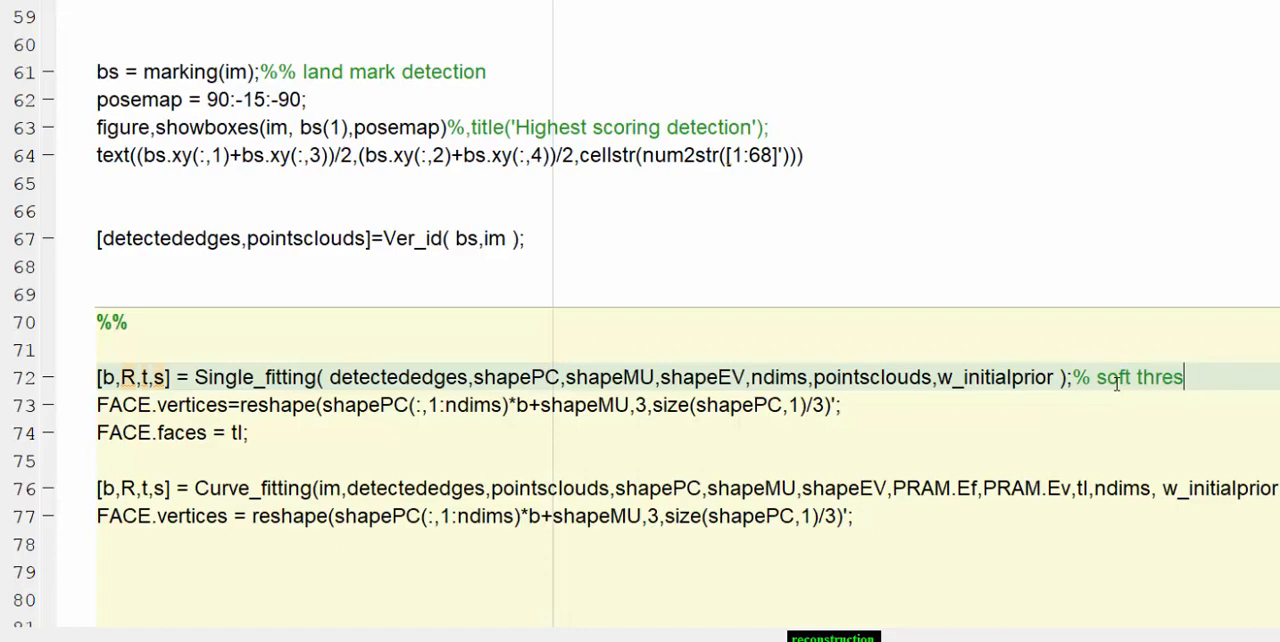
{"action": "type", "text": "holdin"}
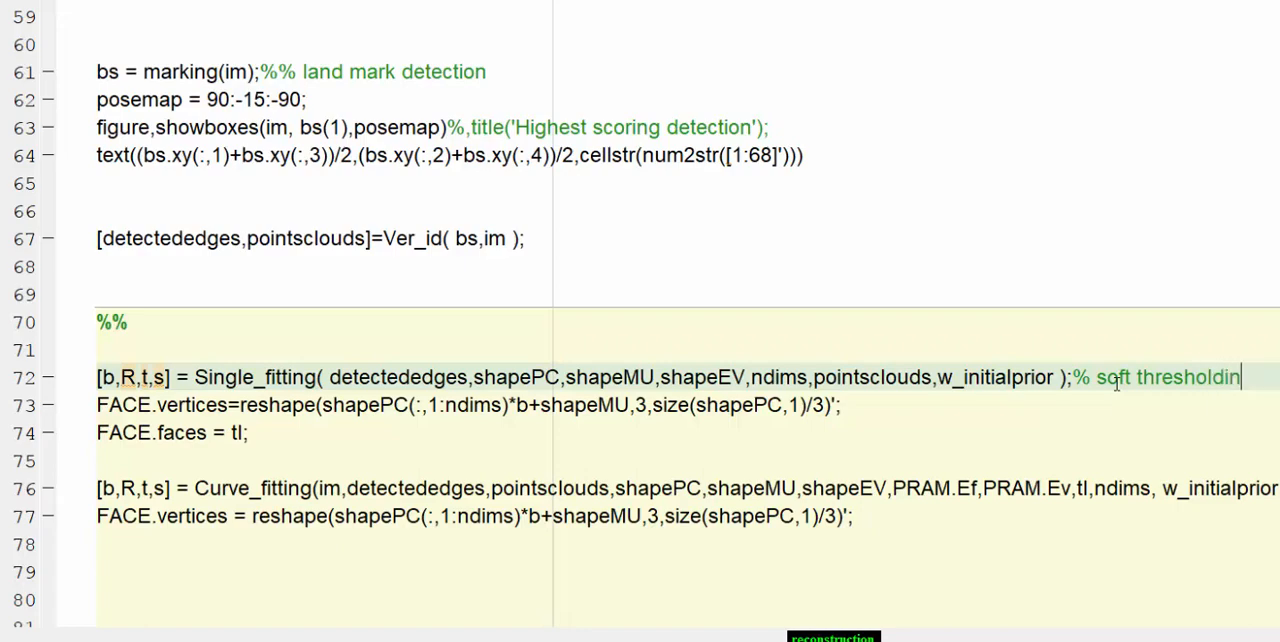
{"action": "double_click", "coordinate": [548, 488]}
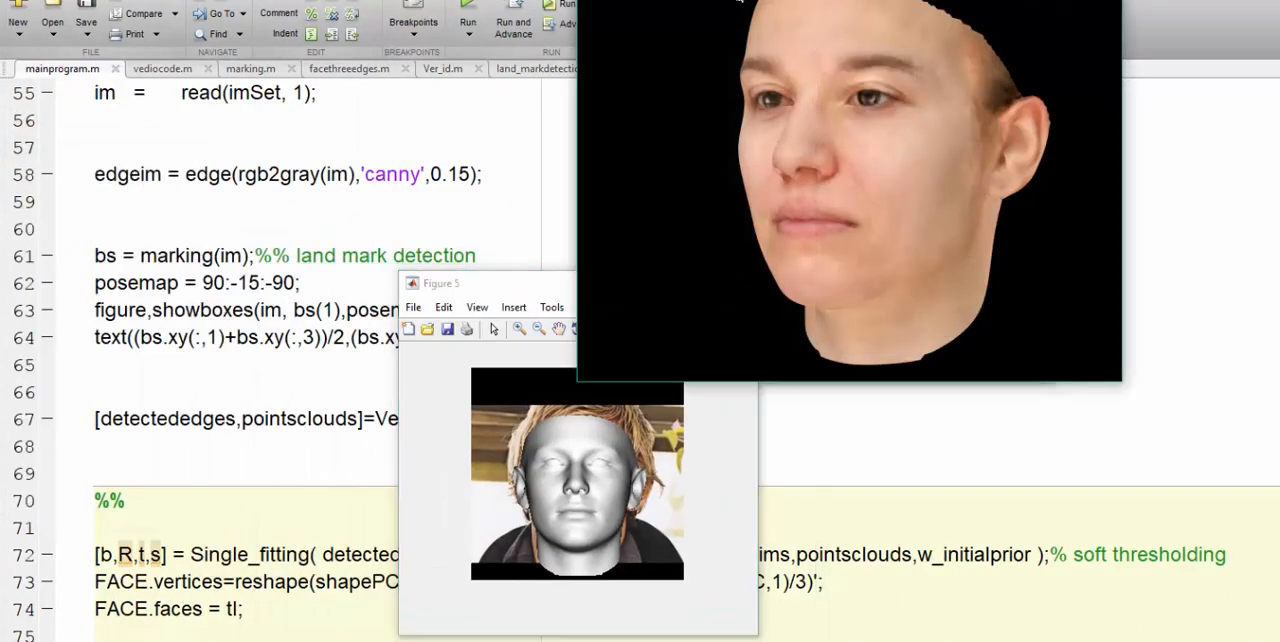
Step: Rotate the rendered textured 3D face to look at it straight from the front
{"action": "left_click_drag", "start_coordinate": [850, 180], "coordinate": [876, 164]}
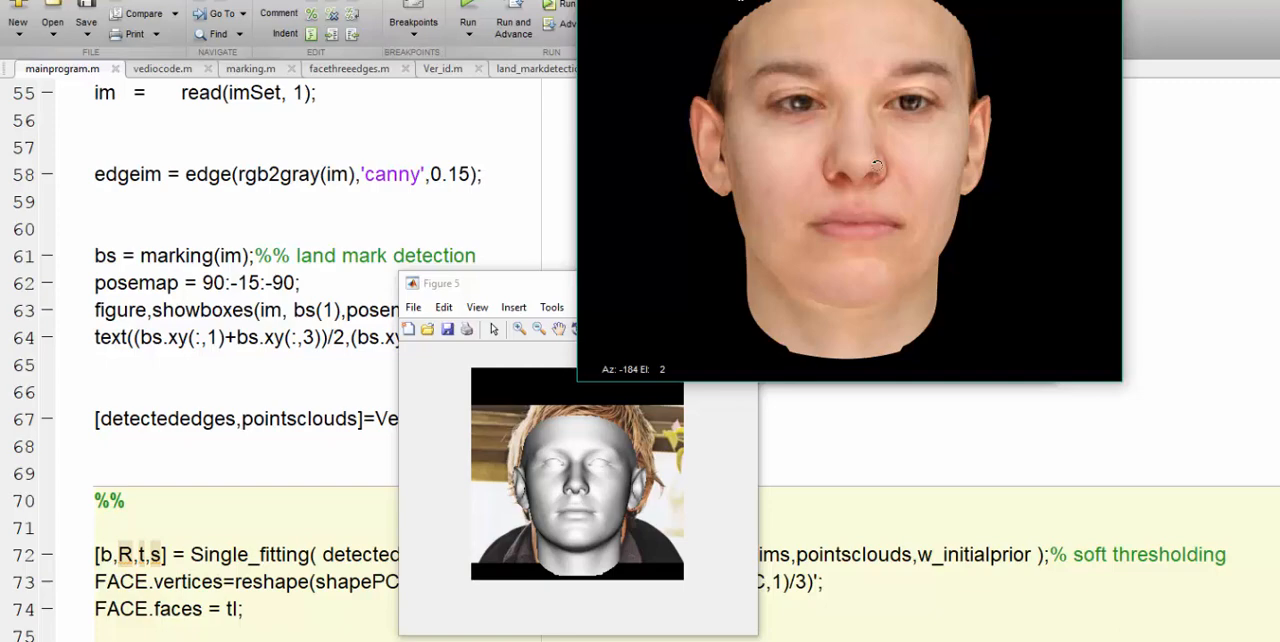
{"action": "left_click_drag", "start_coordinate": [876, 164], "coordinate": [804, 152]}
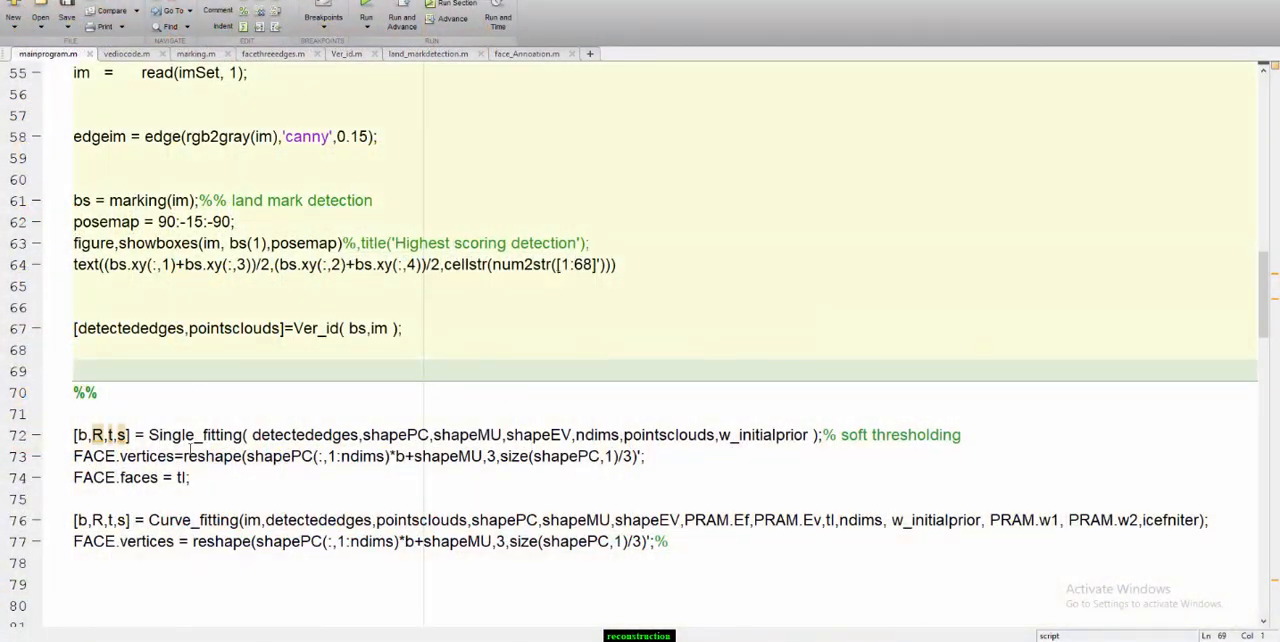
{"action": "double_click", "coordinate": [194, 434]}
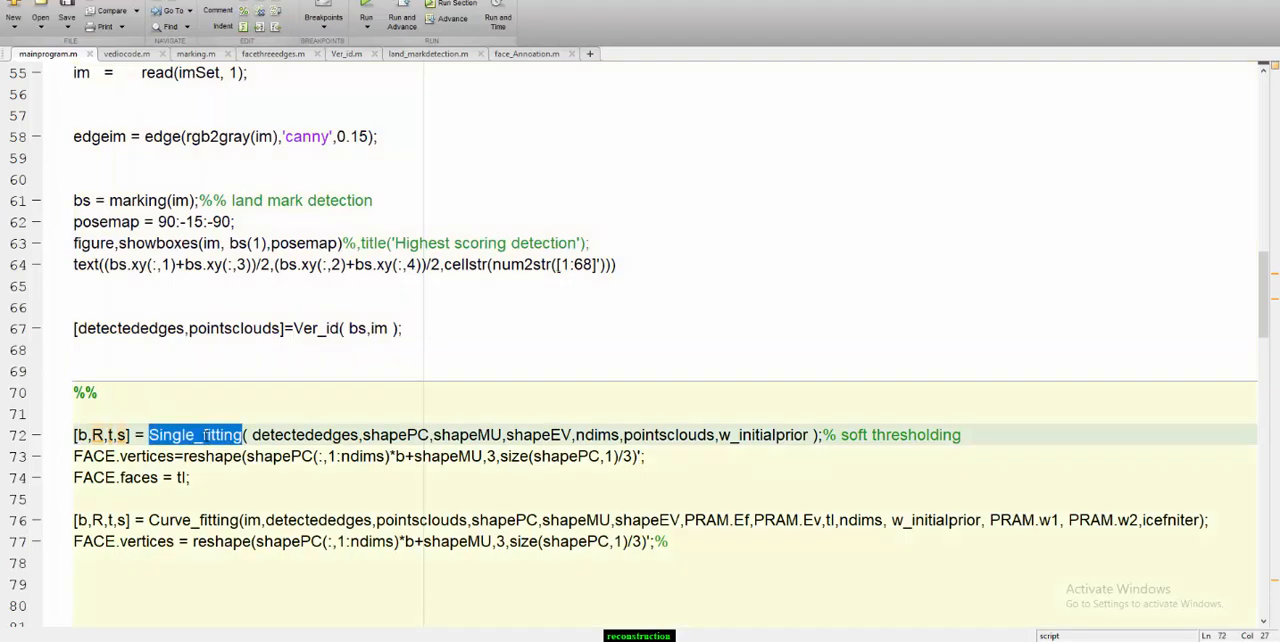
{"action": "mouse_move", "coordinate": [304, 434]}
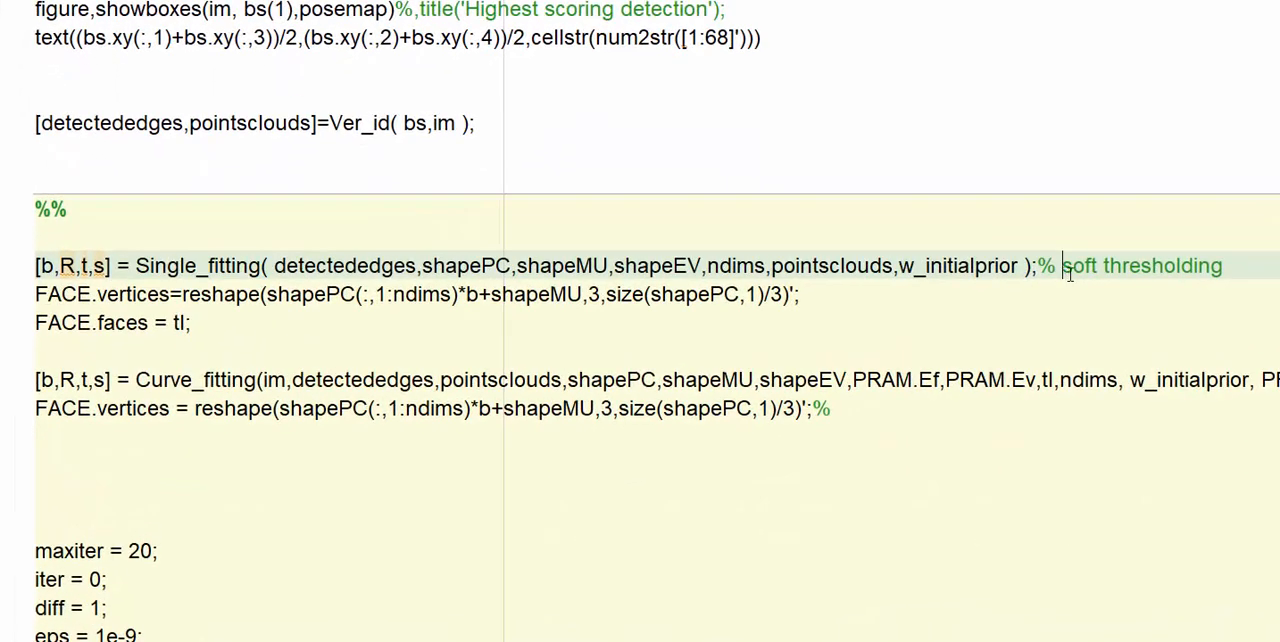
{"action": "double_click", "coordinate": [1140, 264]}
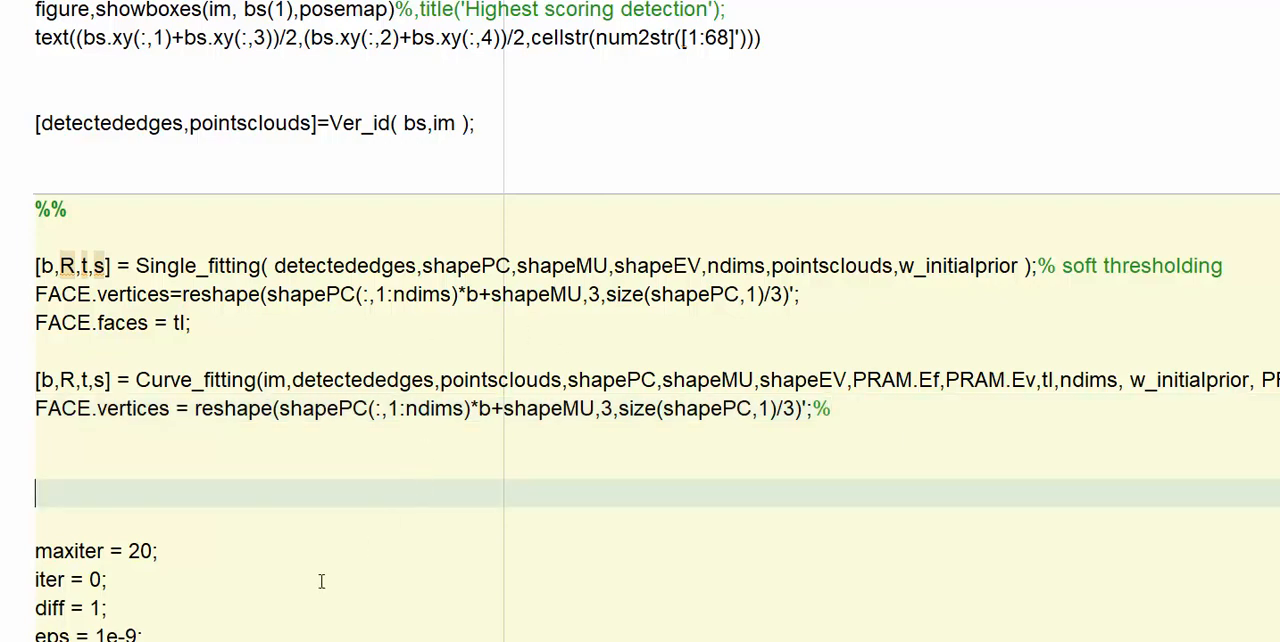
{"action": "scroll", "scroll_direction": "down", "scroll_amount": 3}
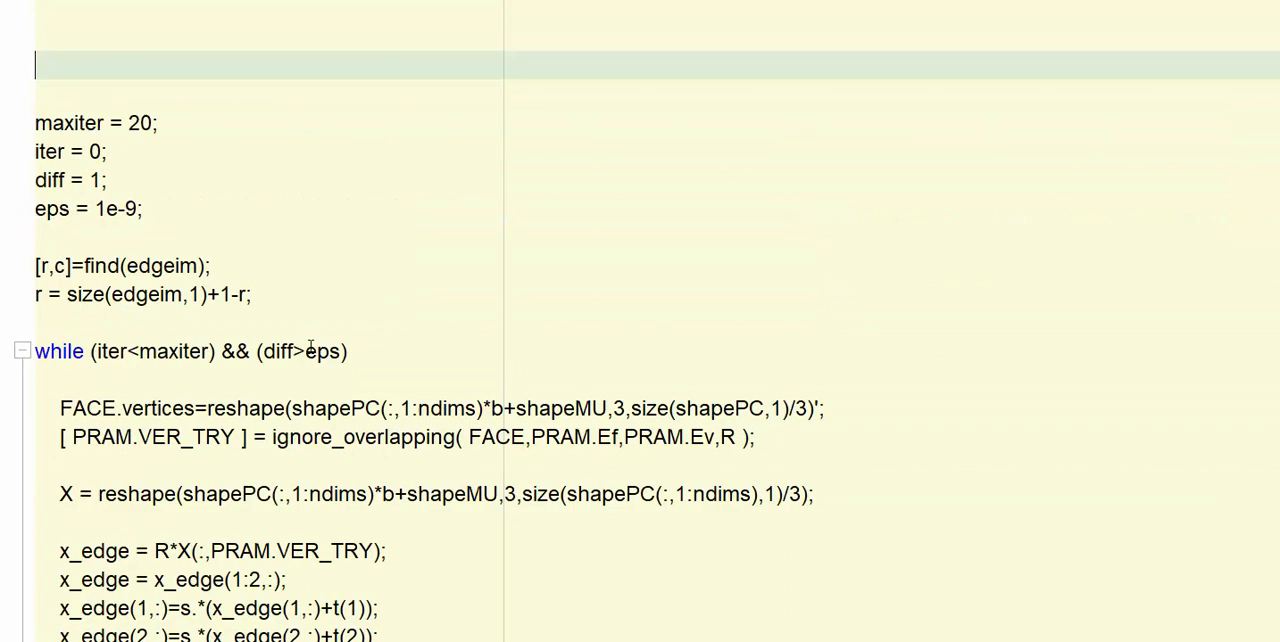
{"action": "double_click", "coordinate": [324, 352]}
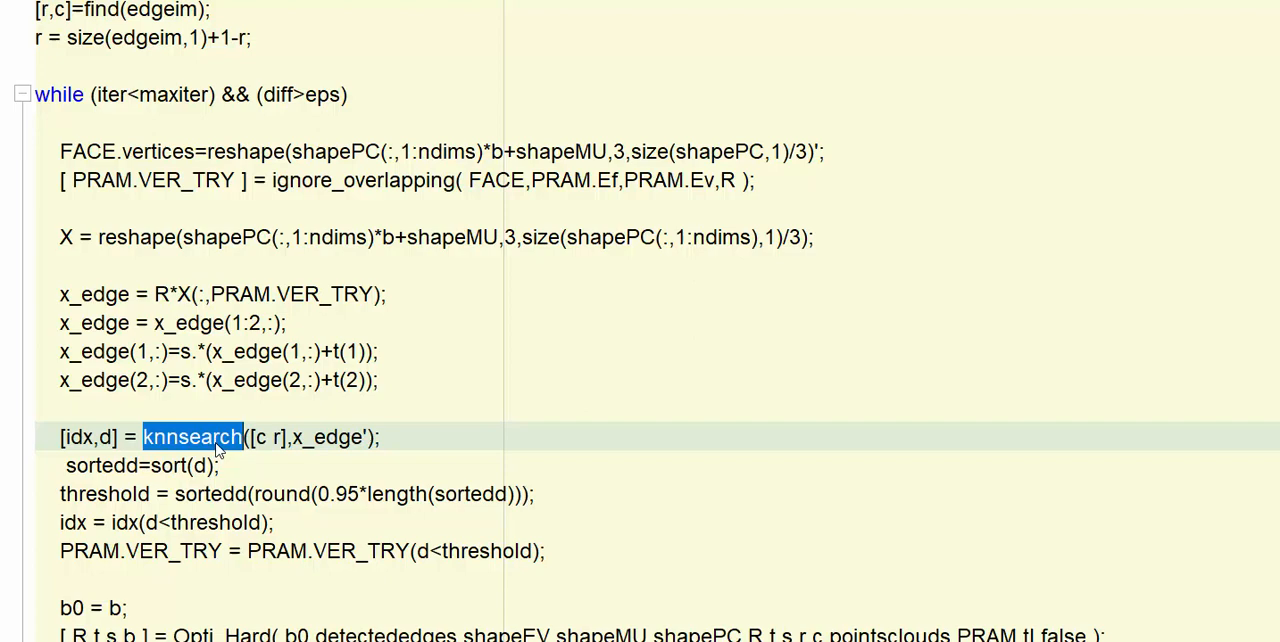
{"action": "scroll", "scroll_direction": "down", "scroll_amount": 3}
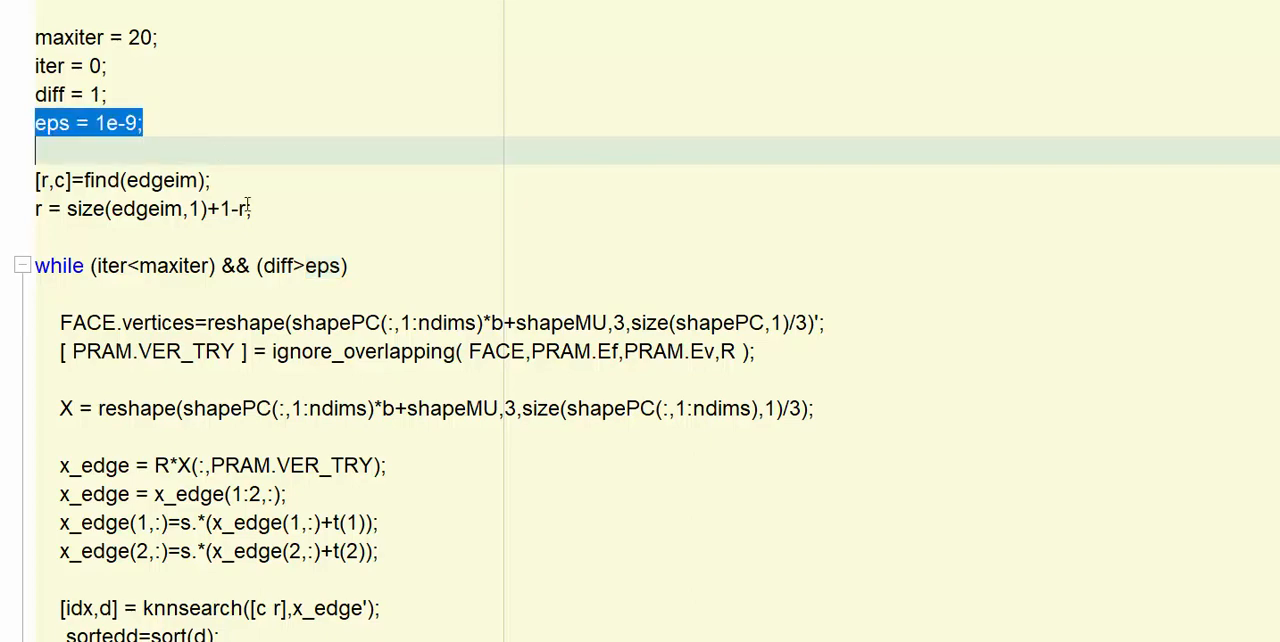
{"action": "scroll", "scroll_direction": "down", "scroll_amount": 3}
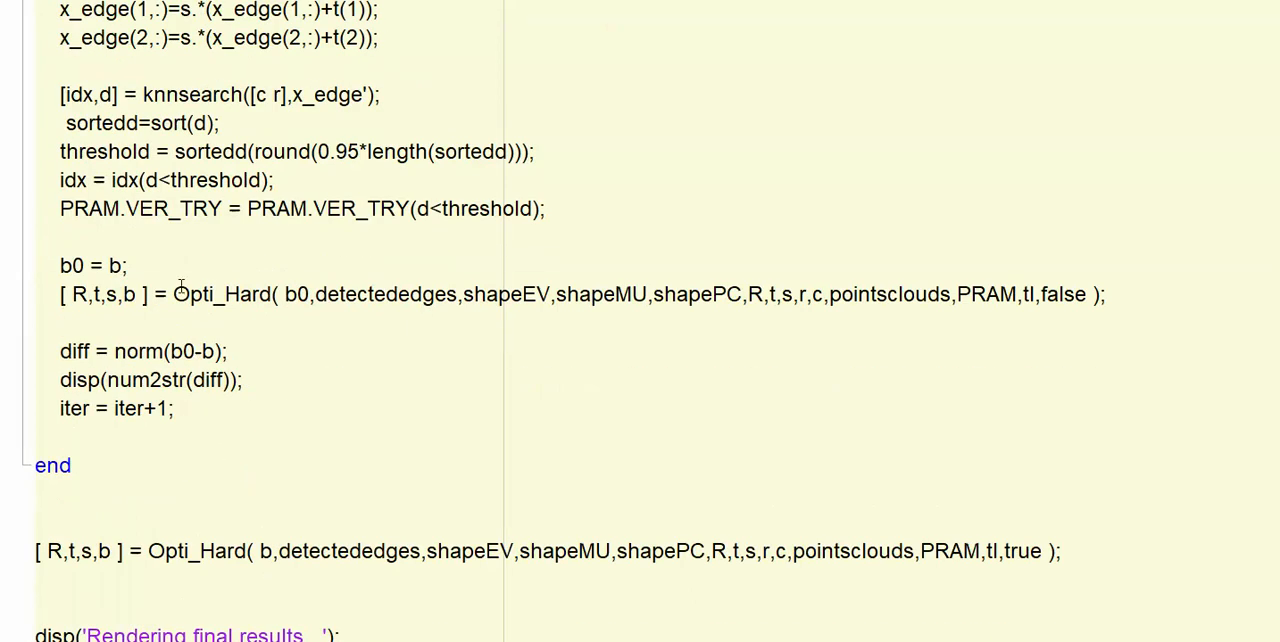
{"action": "double_click", "coordinate": [222, 294]}
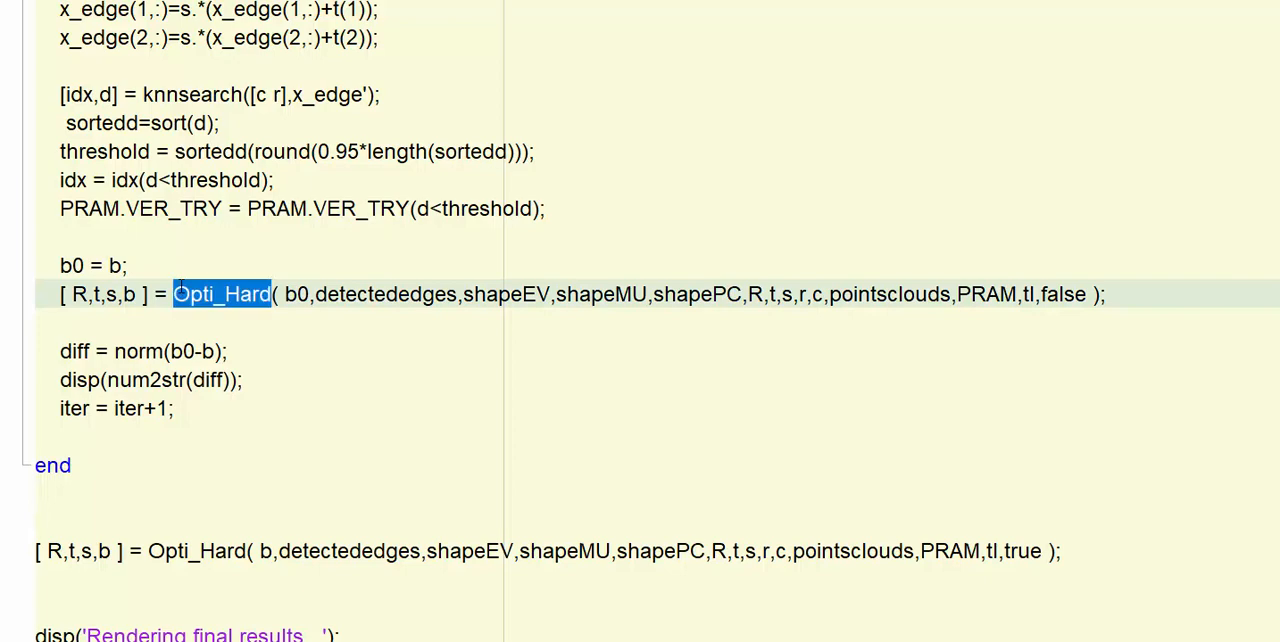
{"action": "mouse_move", "coordinate": [332, 476]}
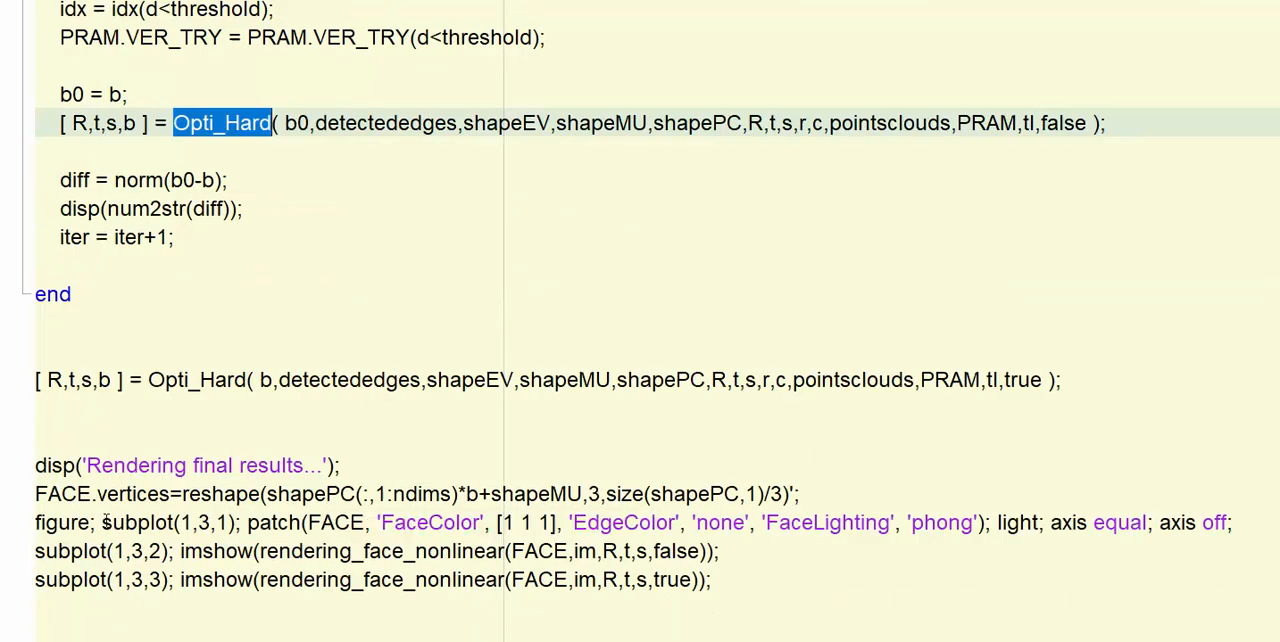
{"action": "double_click", "coordinate": [134, 492]}
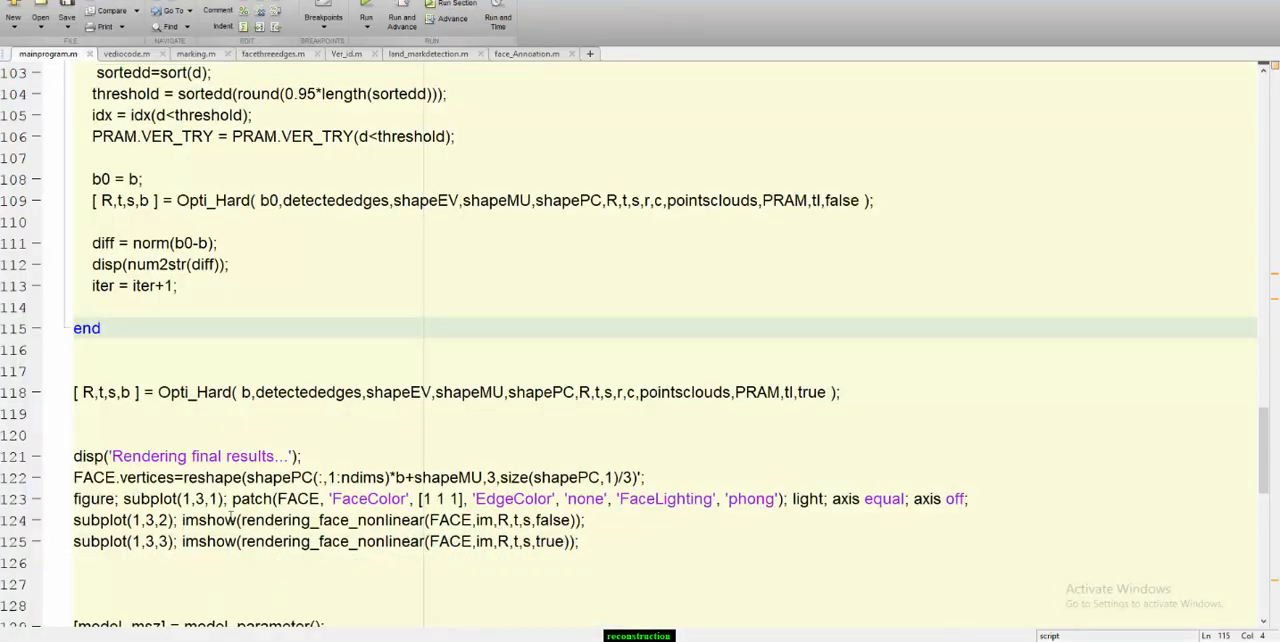
Step: Review the plywrite export of NEW_shape to newProg_head.ply and bring up the head in 3D Builder
{"action": "right_click", "coordinate": [328, 520]}
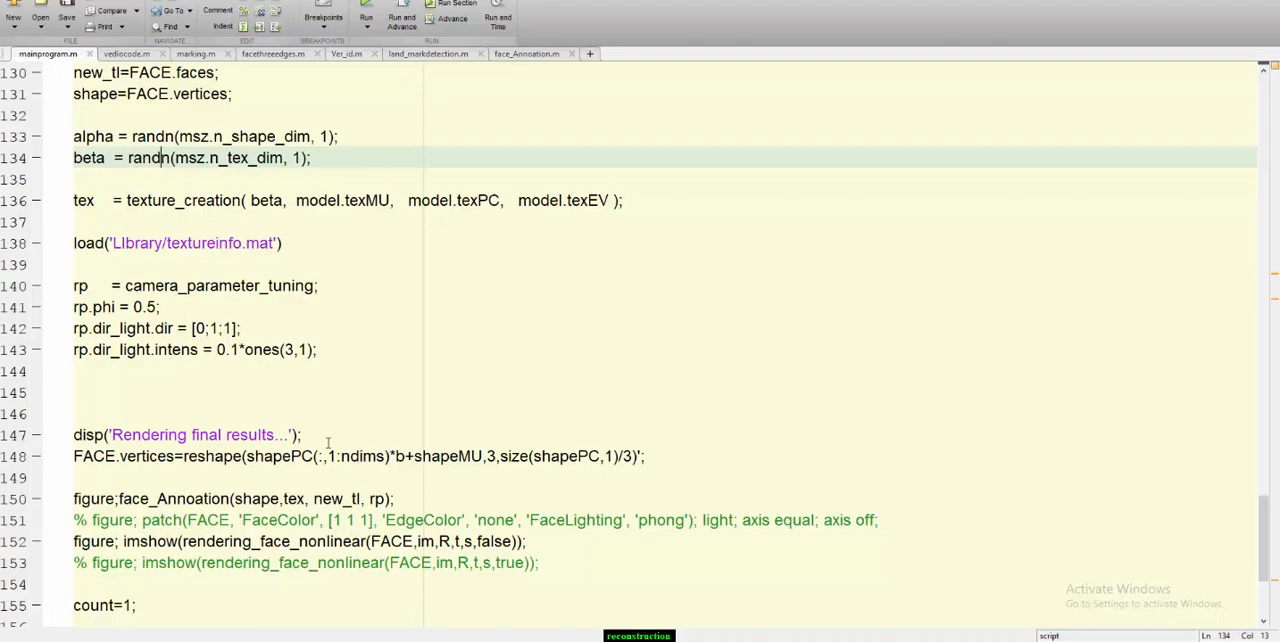
{"action": "triple_click", "coordinate": [230, 500]}
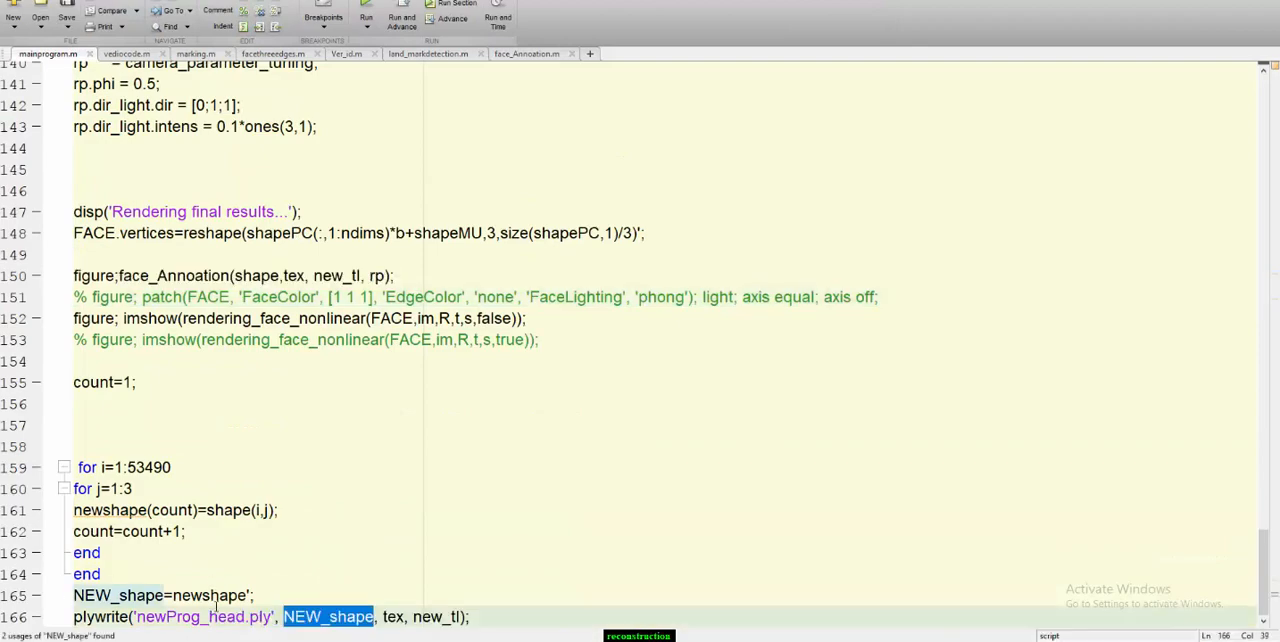
{"action": "double_click", "coordinate": [260, 616]}
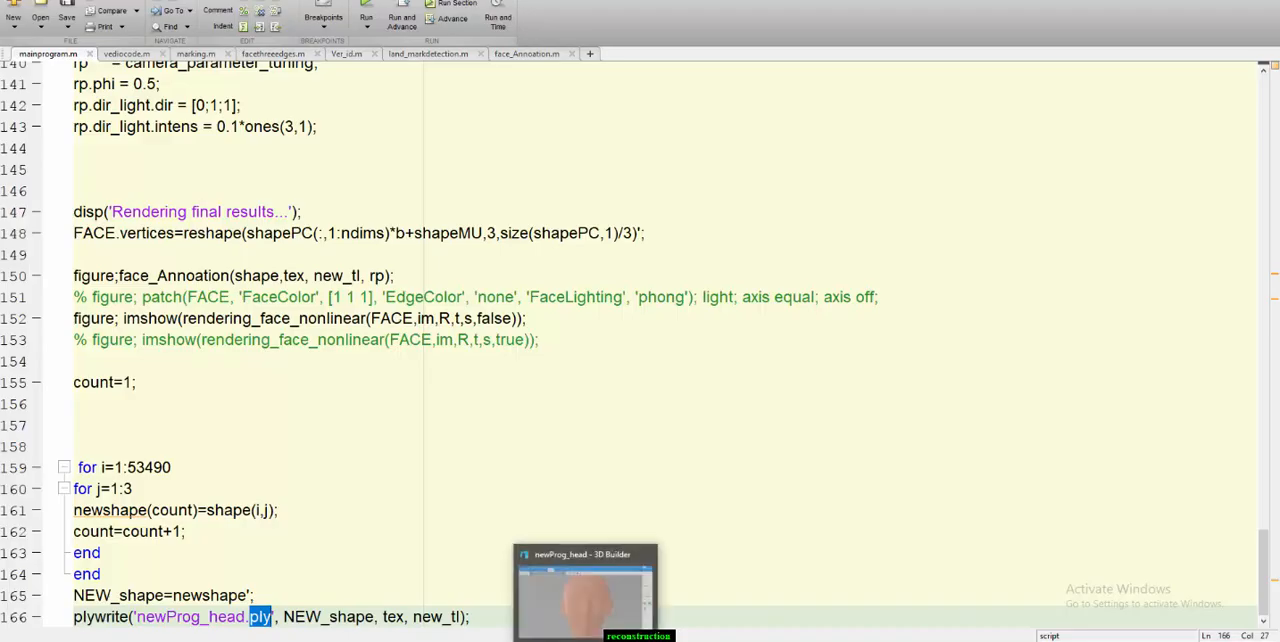
{"action": "left_click", "coordinate": [584, 590]}
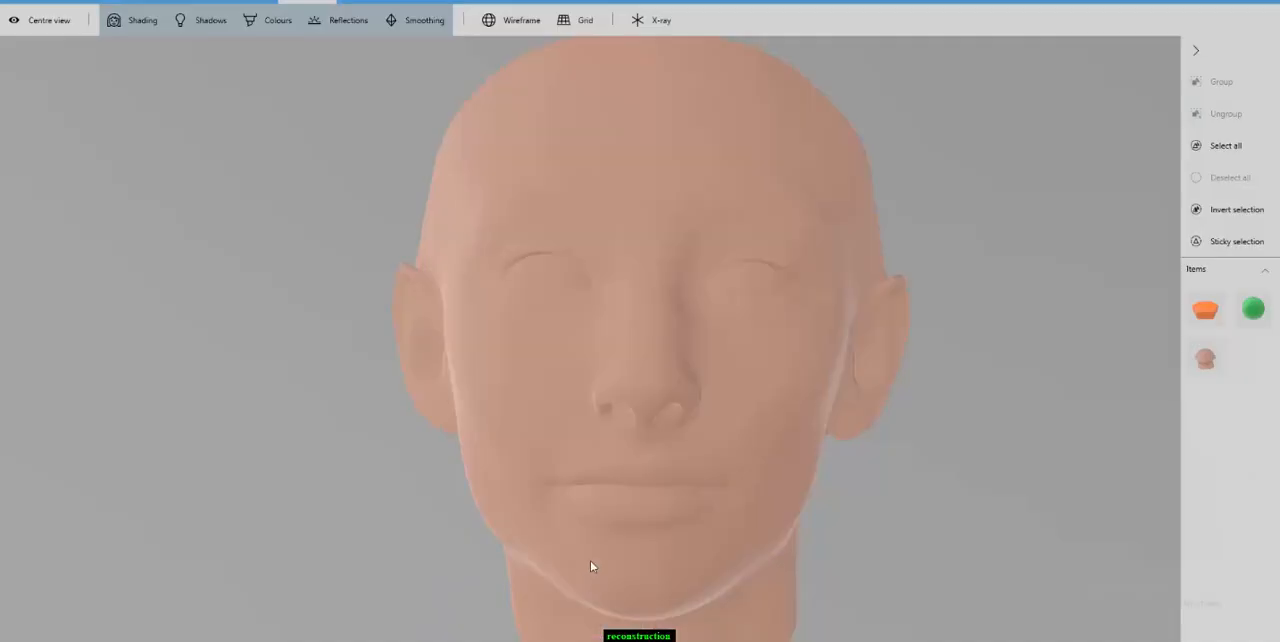
{"action": "mouse_move", "coordinate": [584, 540]}
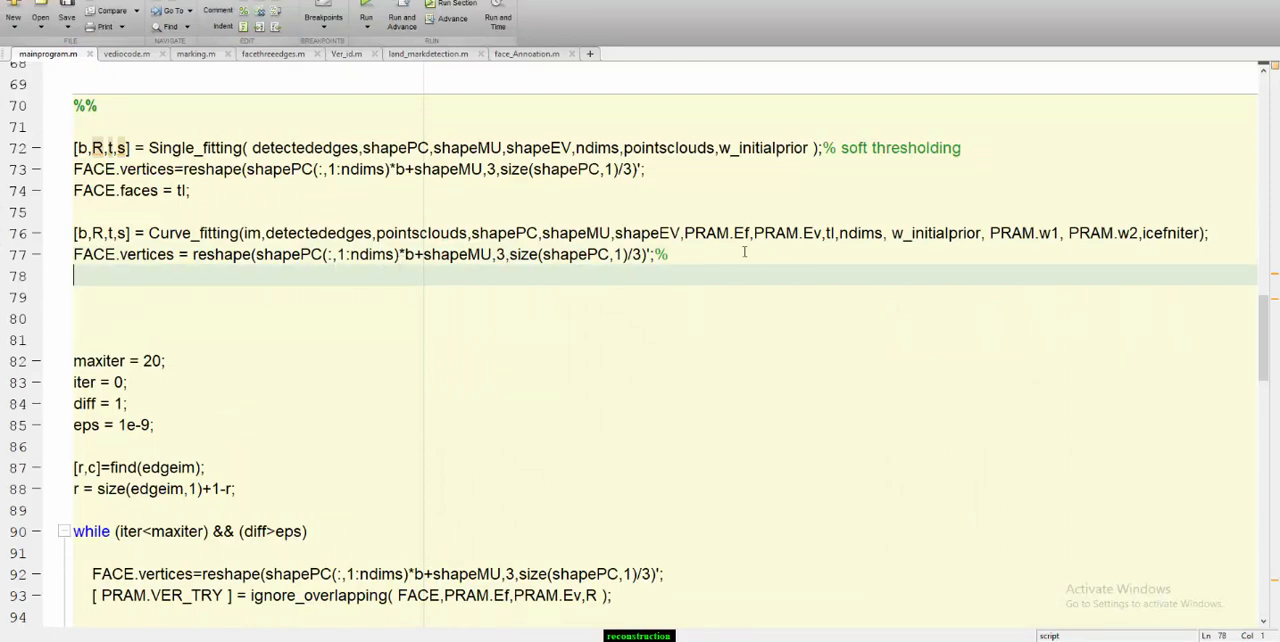
{"action": "mouse_move", "coordinate": [608, 324]}
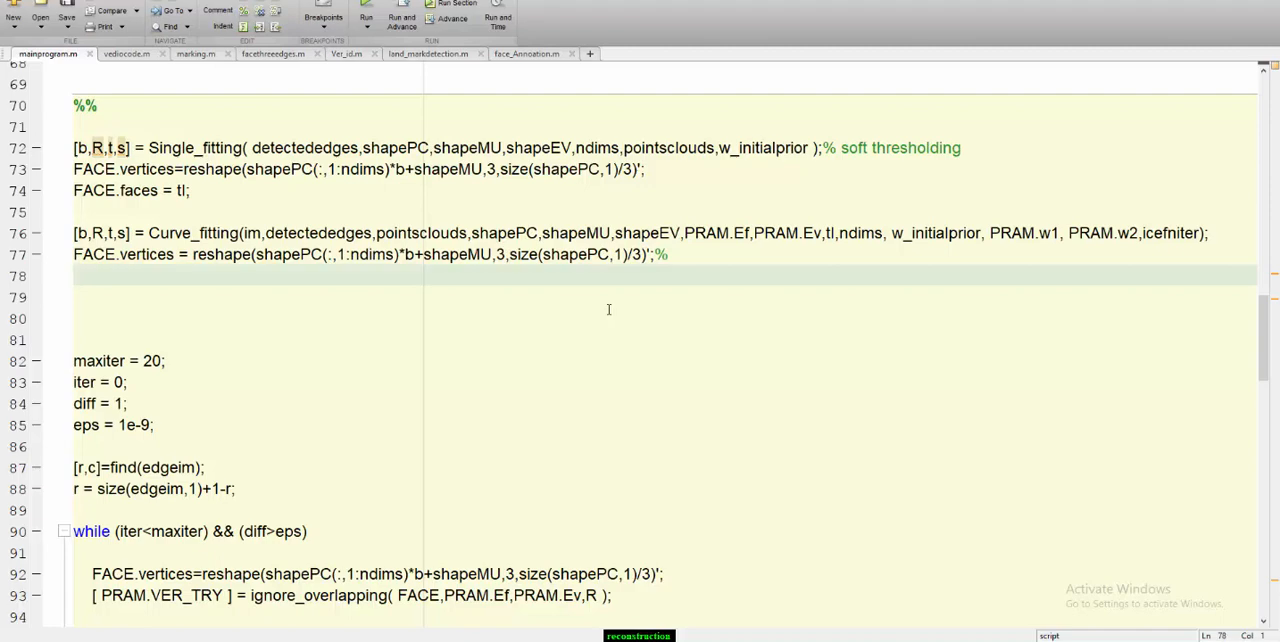
{"action": "left_click", "coordinate": [72, 276]}
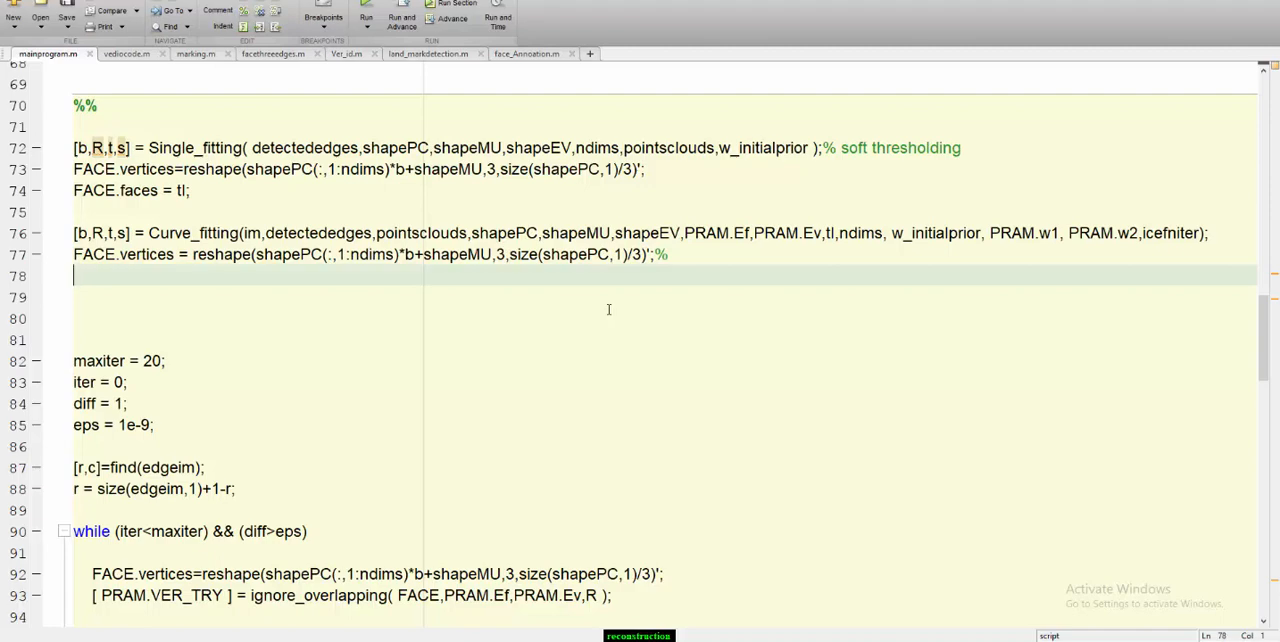